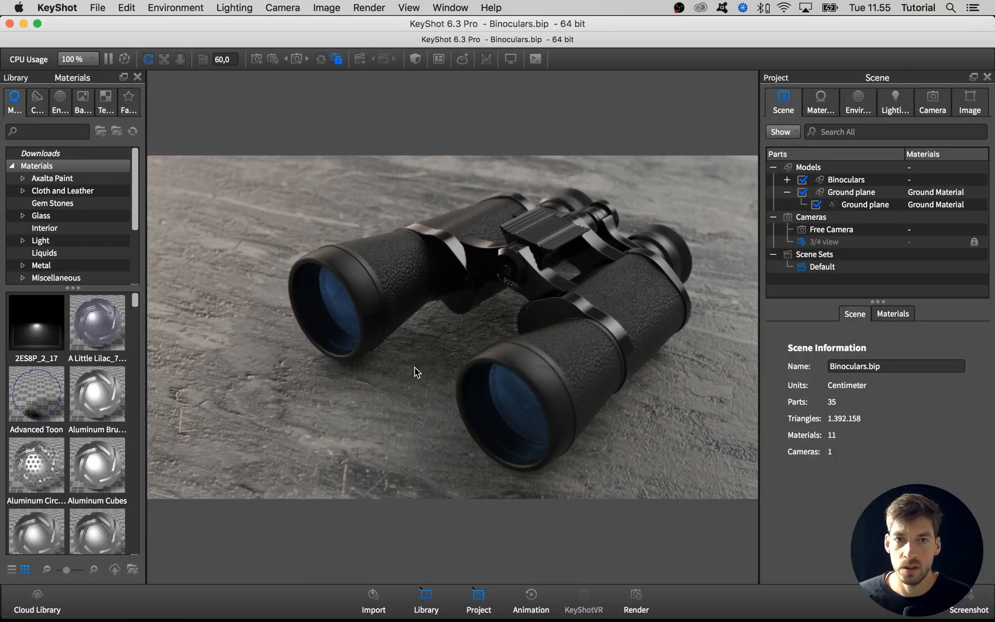
mouse_move(426, 354)
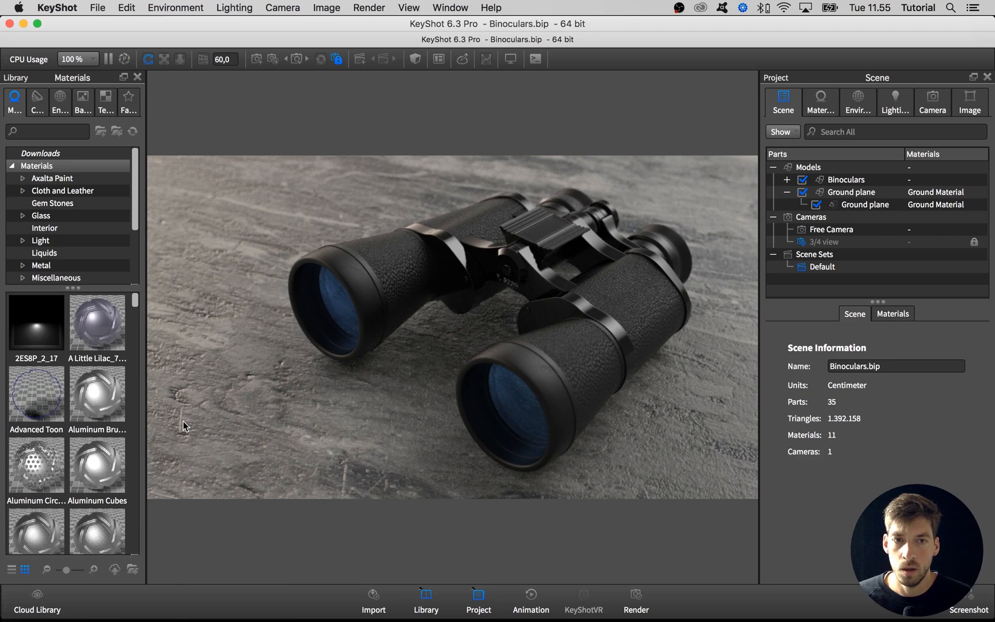
mouse_move(205, 423)
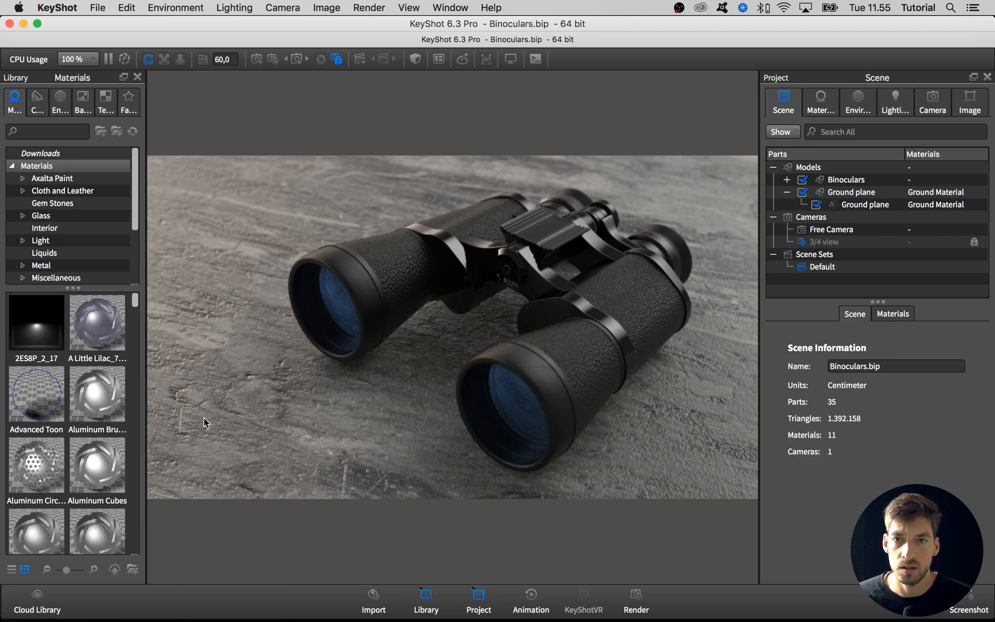
mouse_move(334, 166)
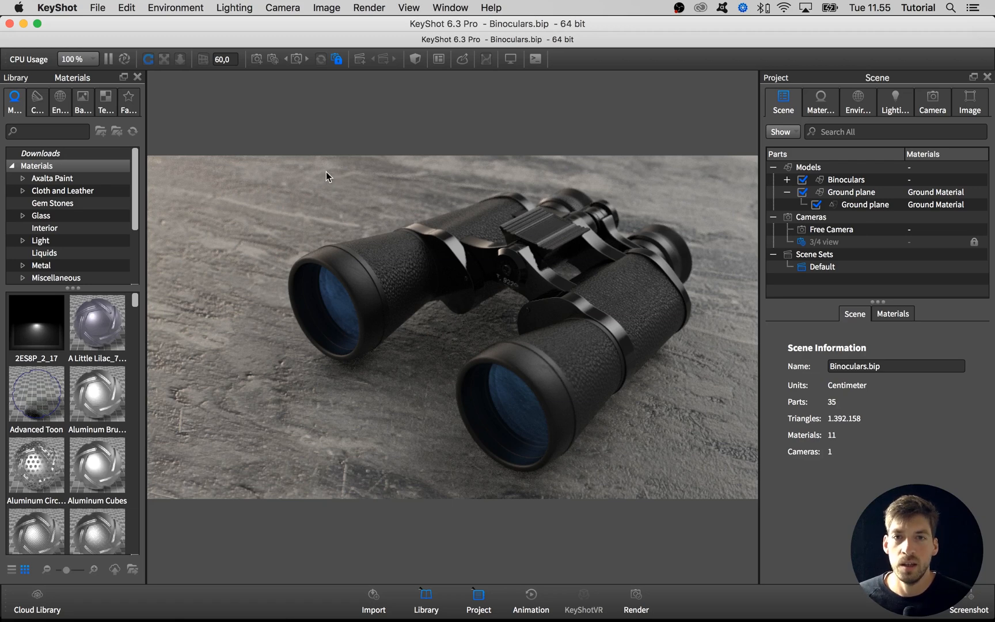
mouse_move(293, 248)
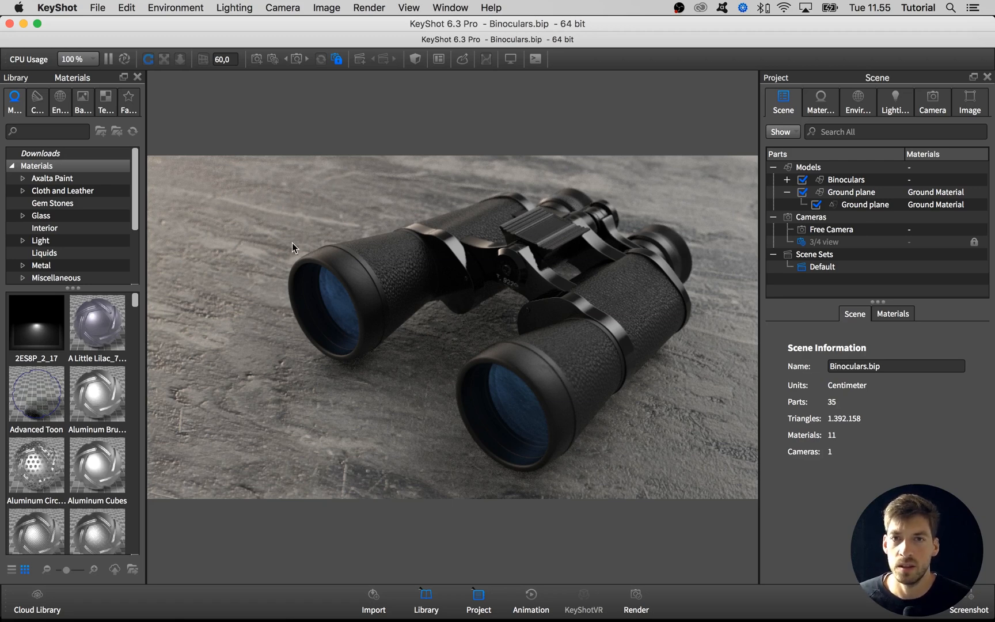
mouse_move(230, 184)
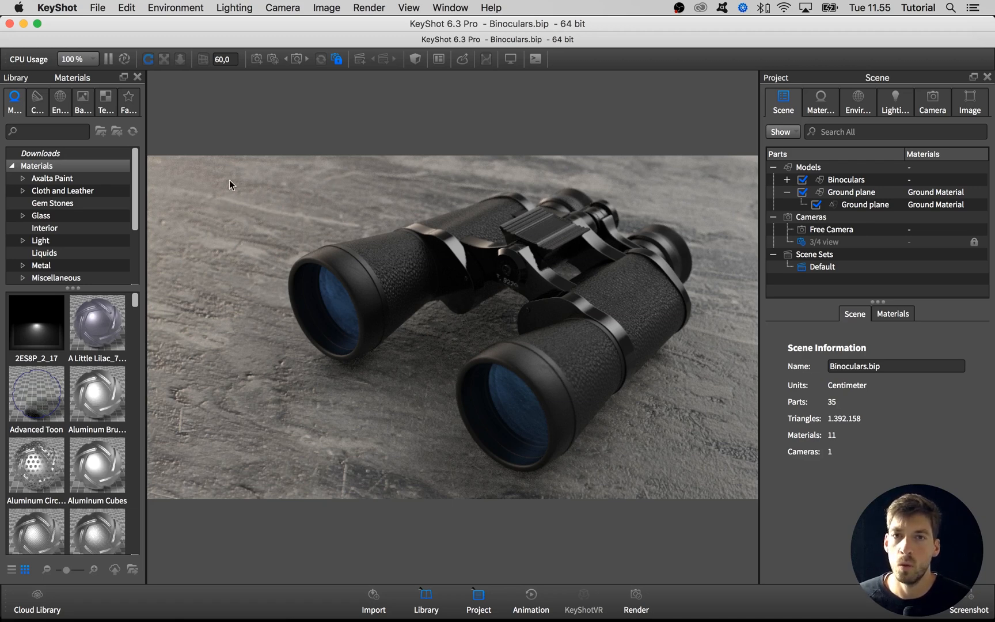
mouse_move(289, 209)
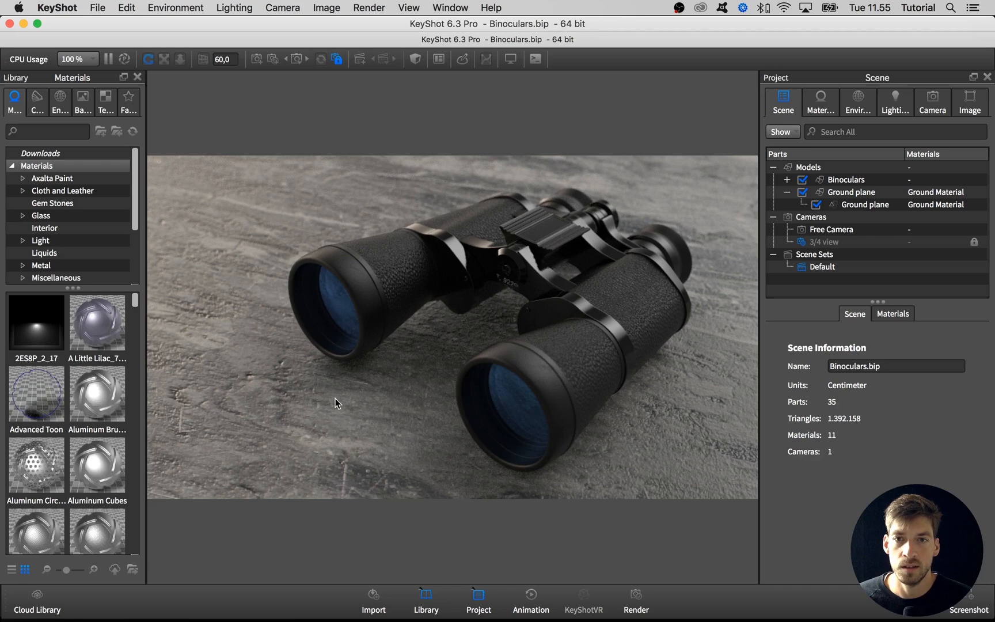
Show the ground material's Marble.jpg texture maps and toggle Performance Mode for faster preview.
click(820, 102)
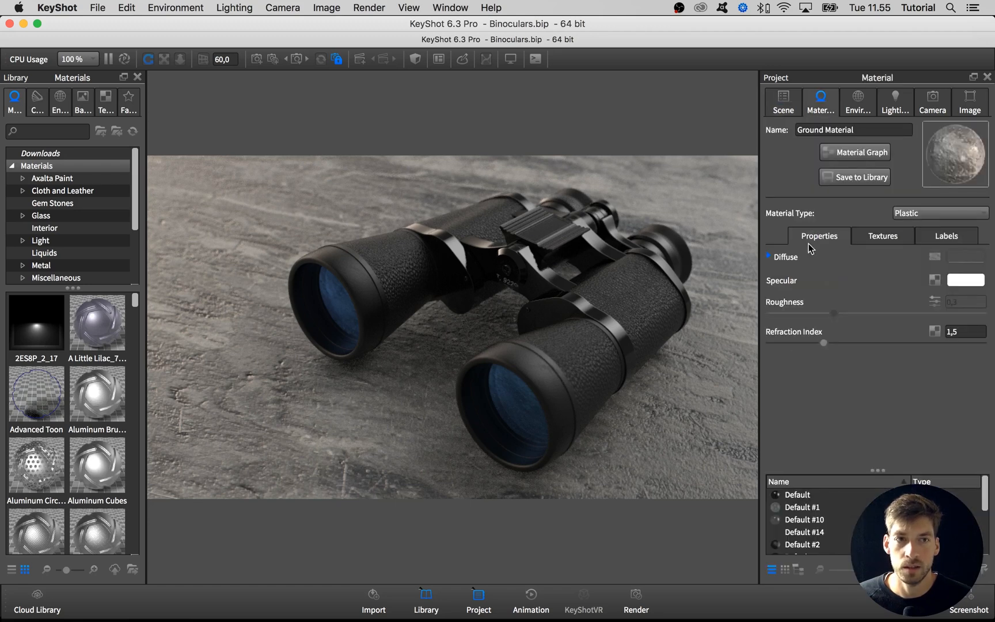
click(882, 236)
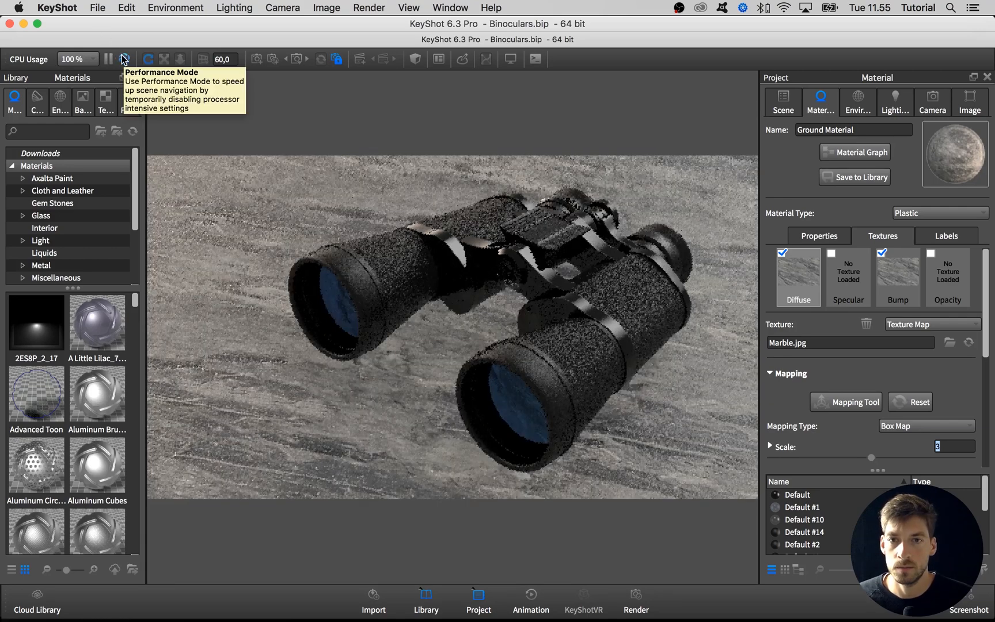
click(124, 58)
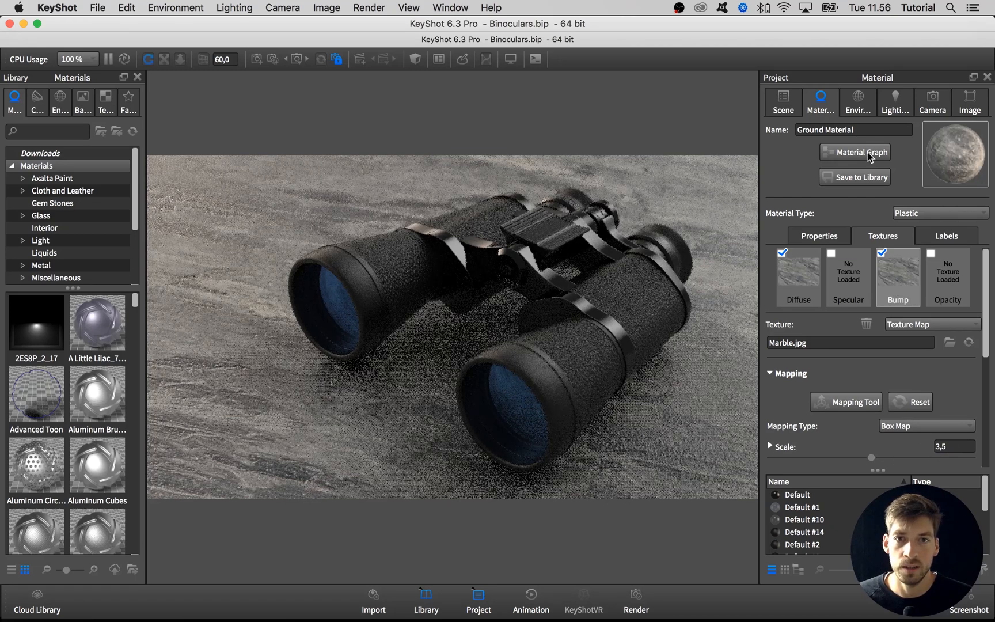
click(860, 153)
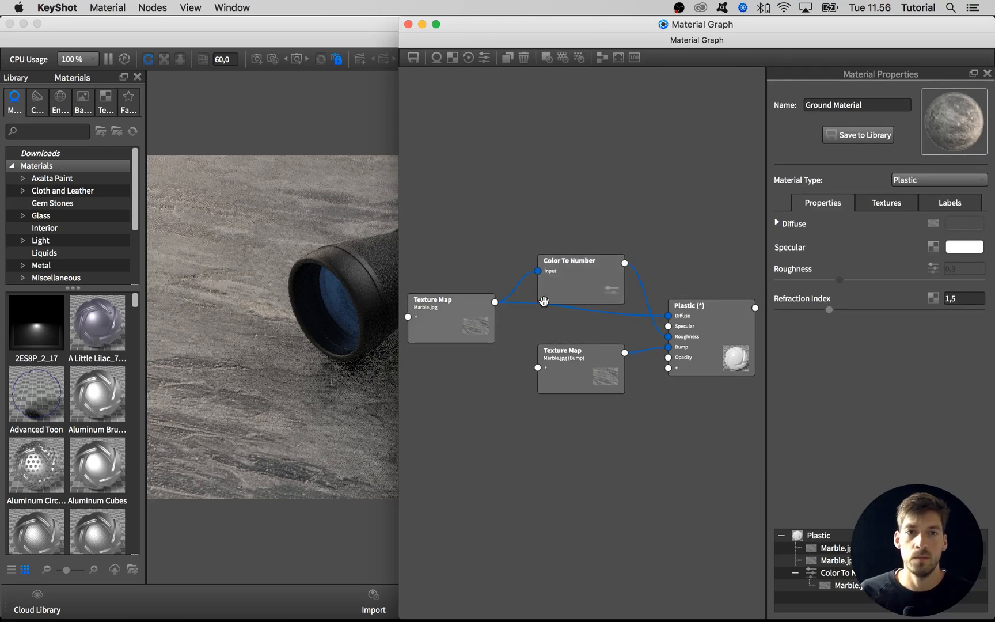
mouse_move(578, 285)
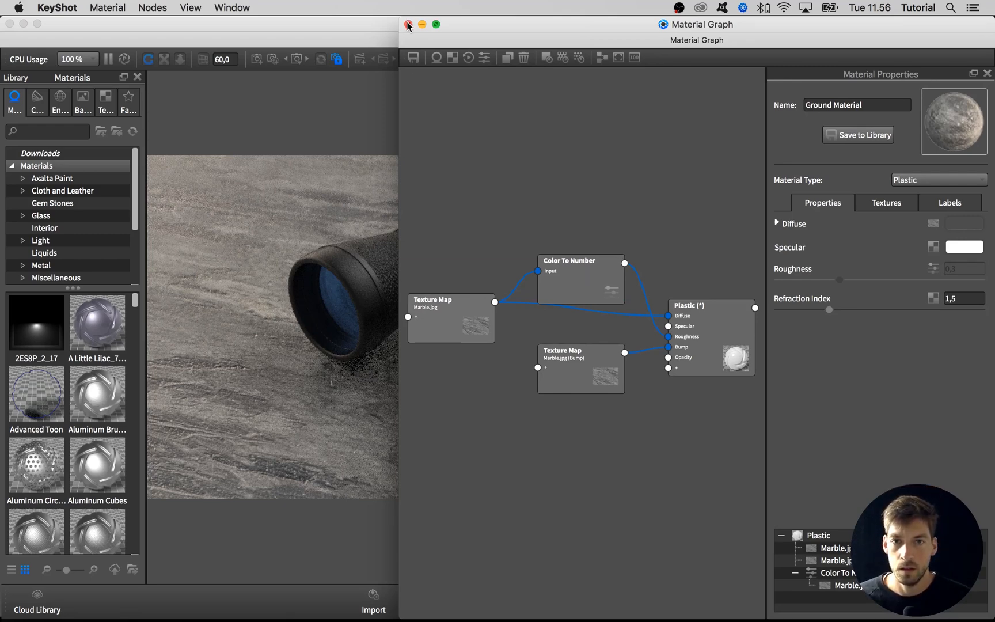
click(408, 24)
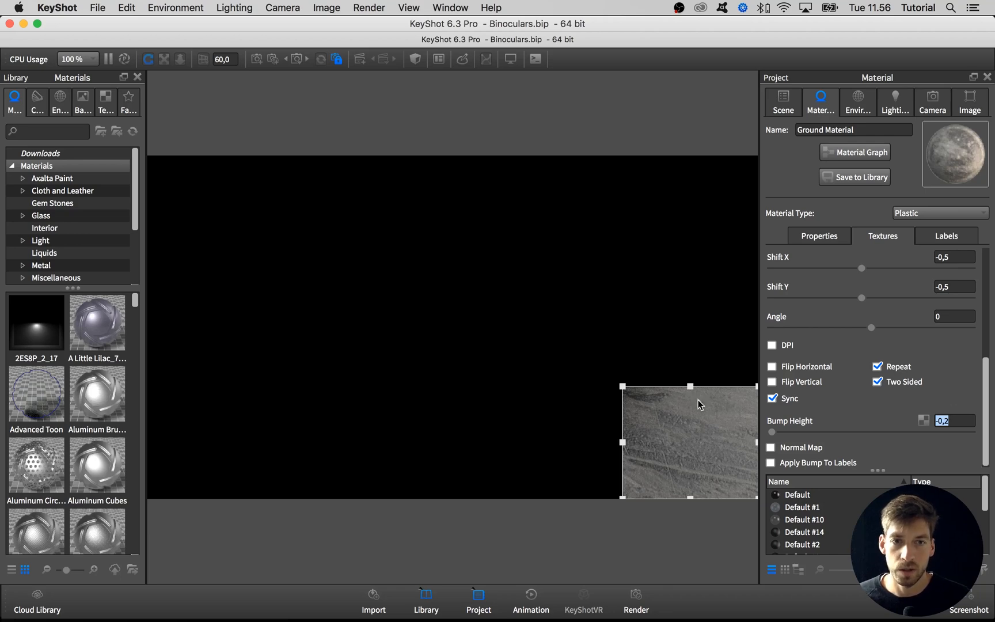
Set the marble ground's Bump Height to -0,25 for a subtler relief.
drag(688, 442, 334, 392)
text(-0,3)
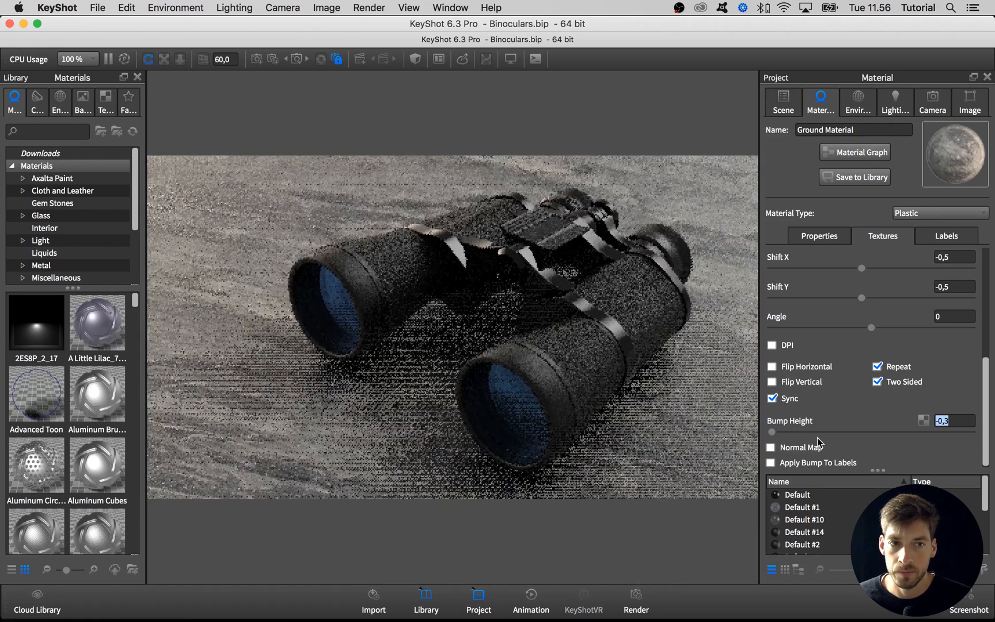
text(-0,25)
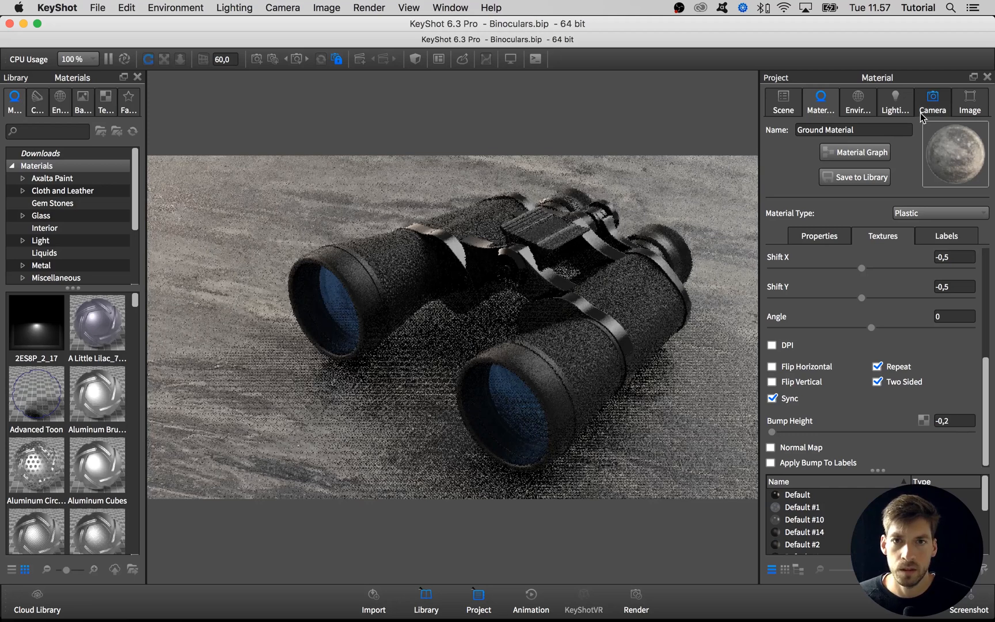
Review the 3/4 view camera's position values, then show the Binoculars.hdz environment settings.
click(933, 98)
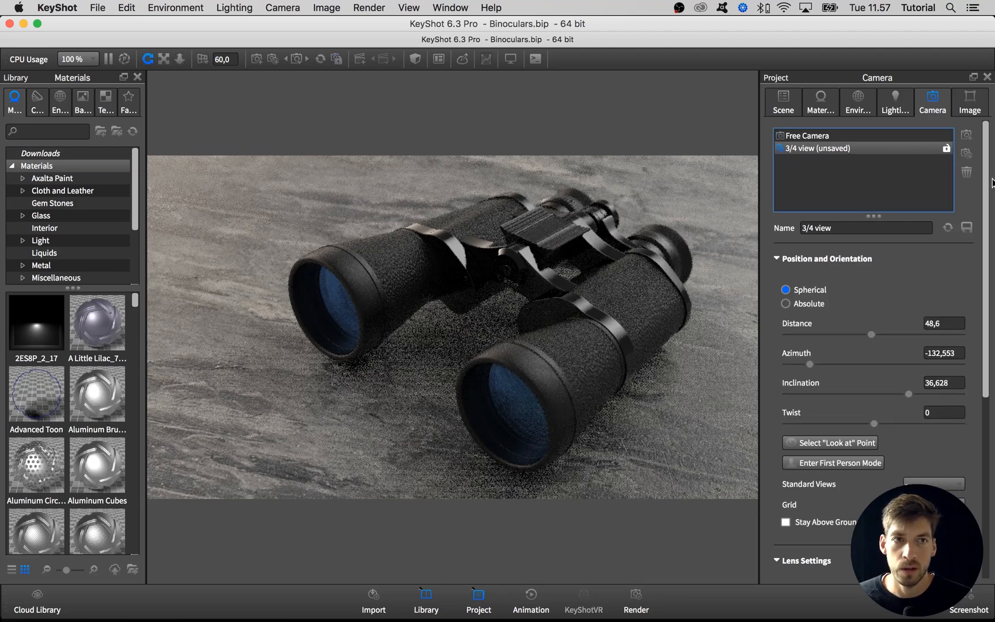
scroll(down, 3)
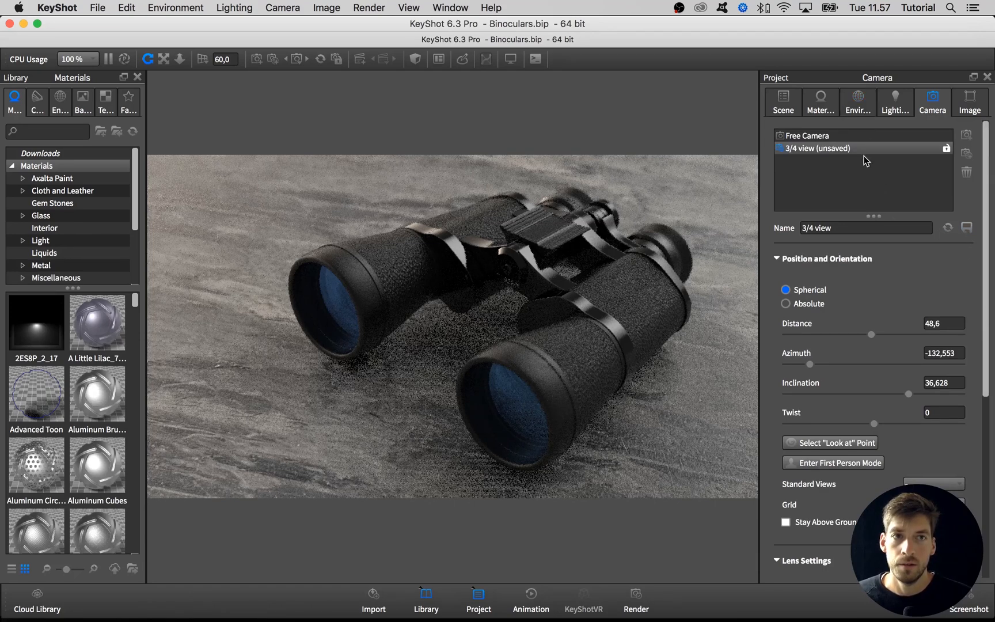
click(859, 101)
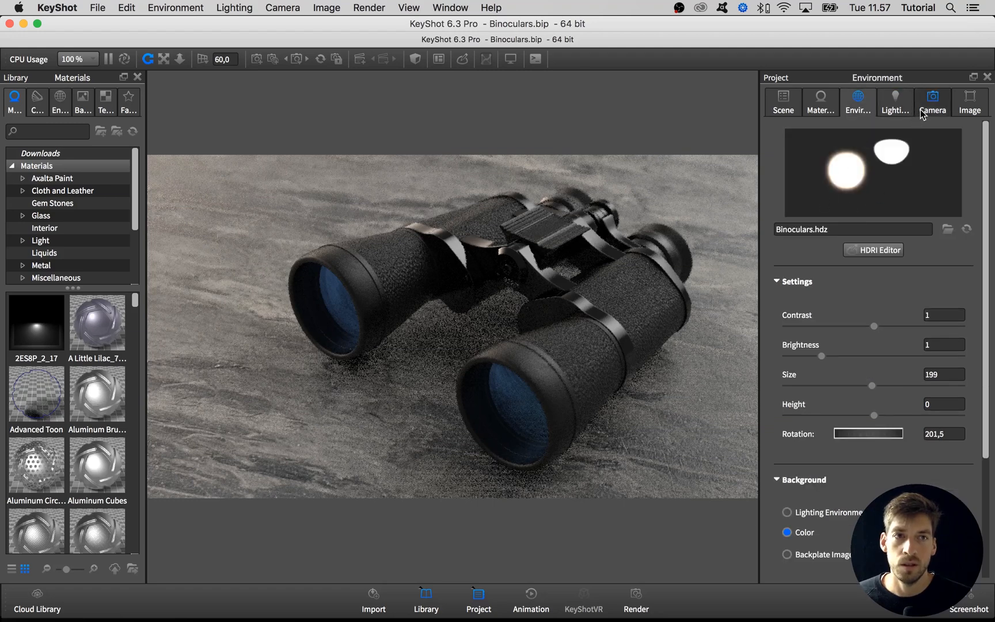
mouse_move(852, 182)
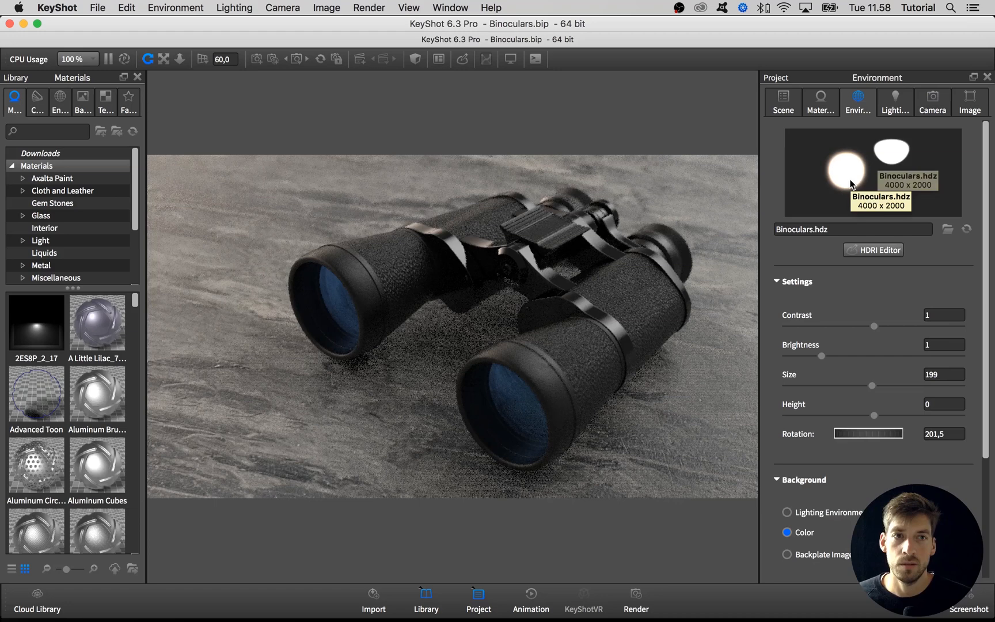
mouse_move(453, 286)
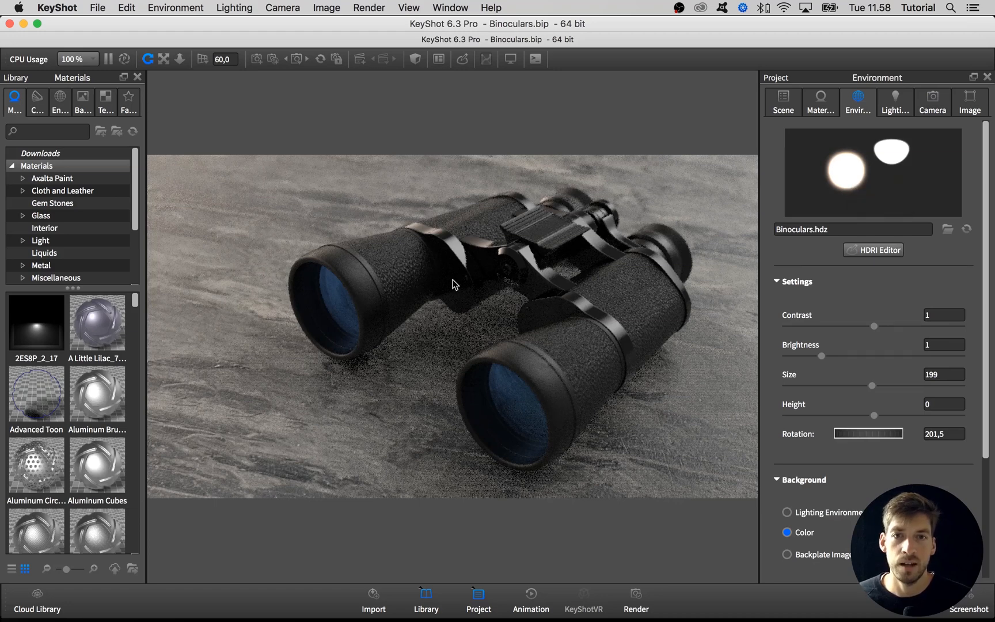
Select the 3/4 view camera, then browse for a new environment image from the Environment settings.
click(933, 101)
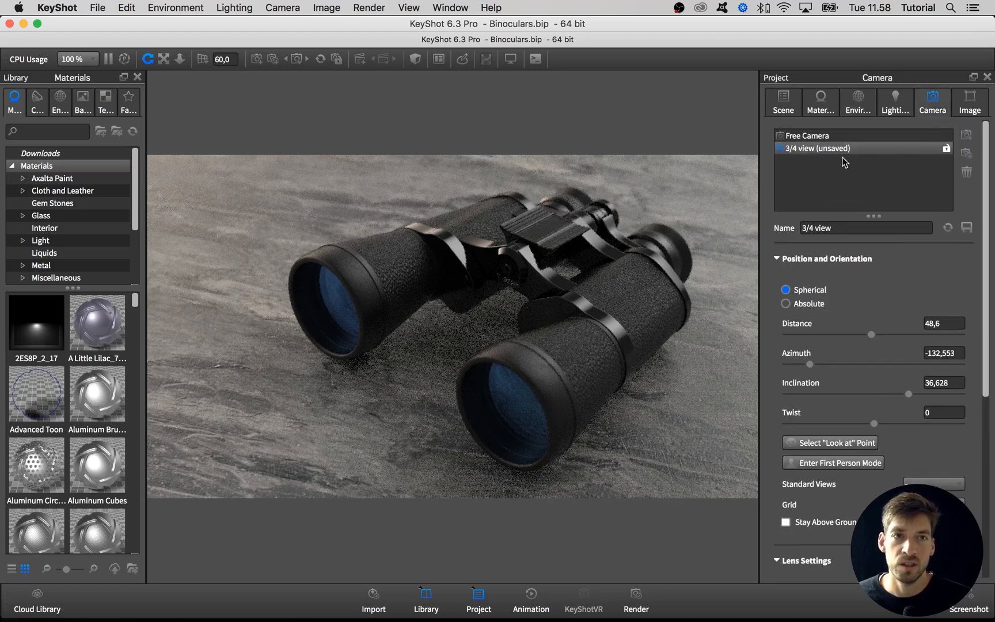
click(967, 228)
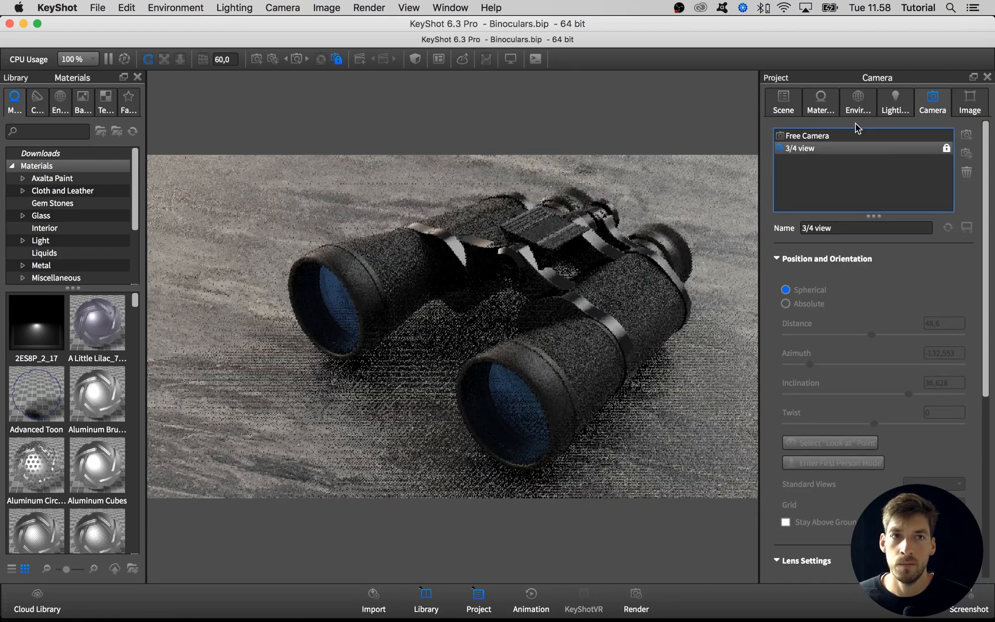
click(858, 98)
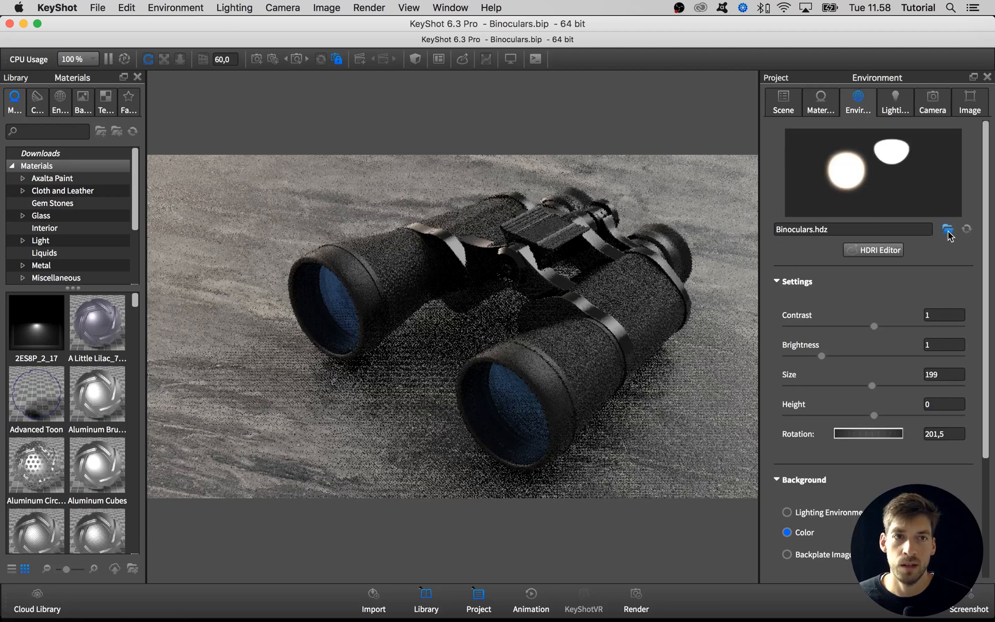
click(945, 230)
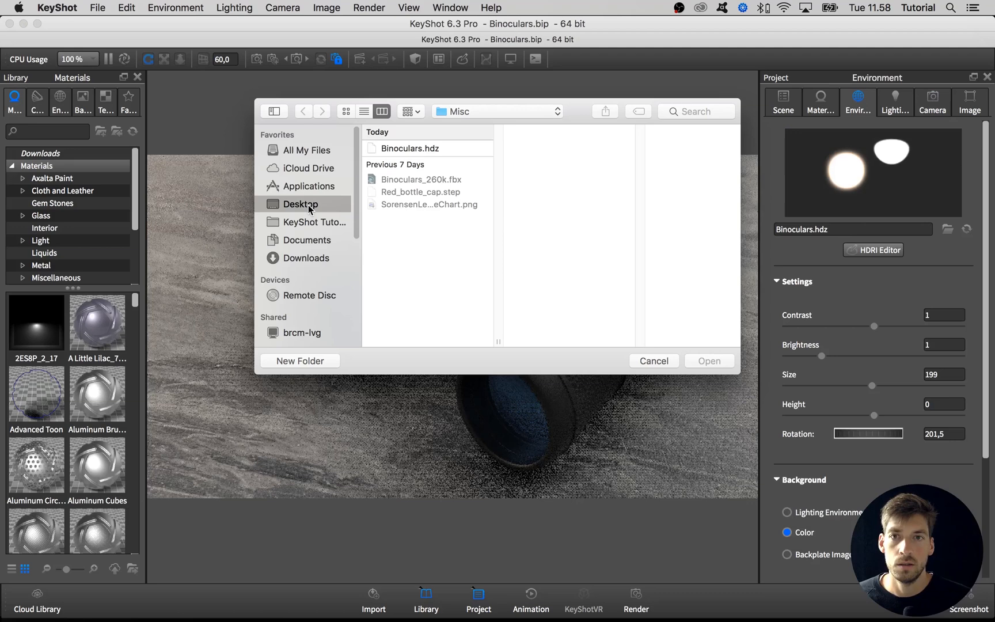
Load Binoculars.hdz from Desktop > Resources > Misc as the environment.
click(399, 193)
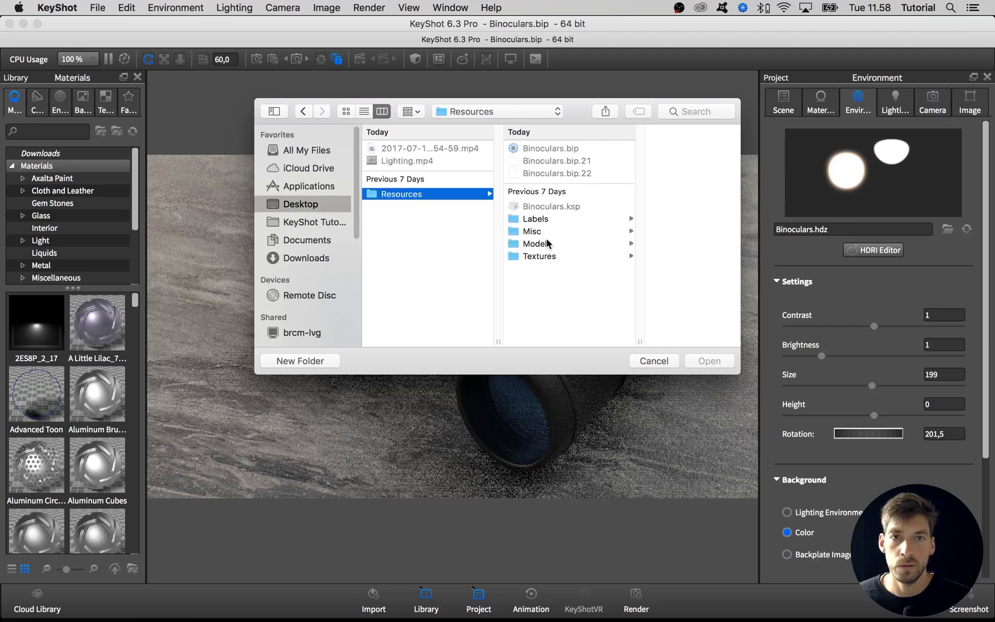
click(532, 230)
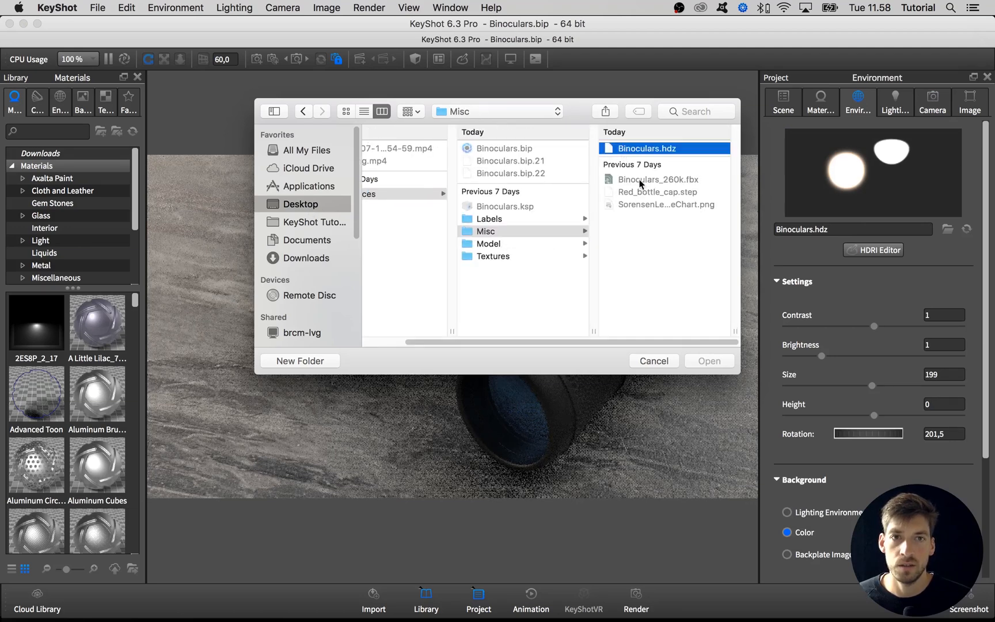
click(710, 360)
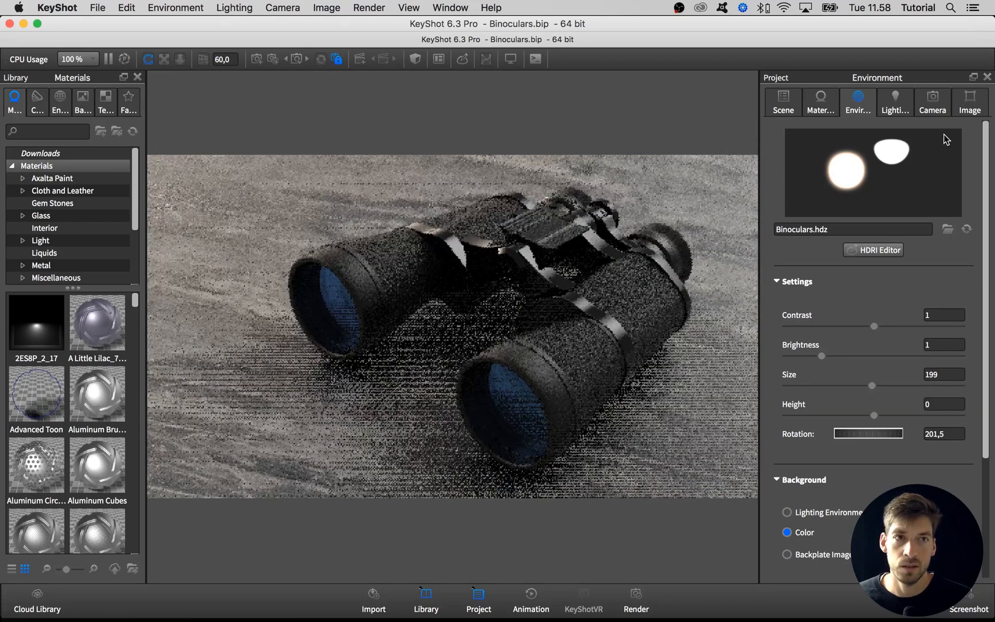
Save the current 3/4 view camera angle in the Camera settings.
click(933, 102)
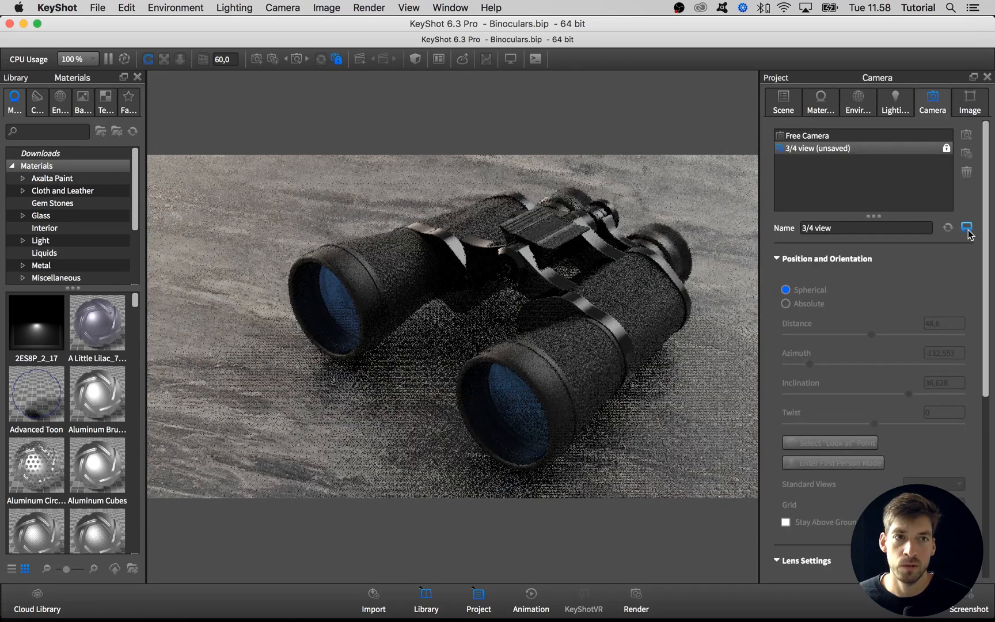
click(966, 229)
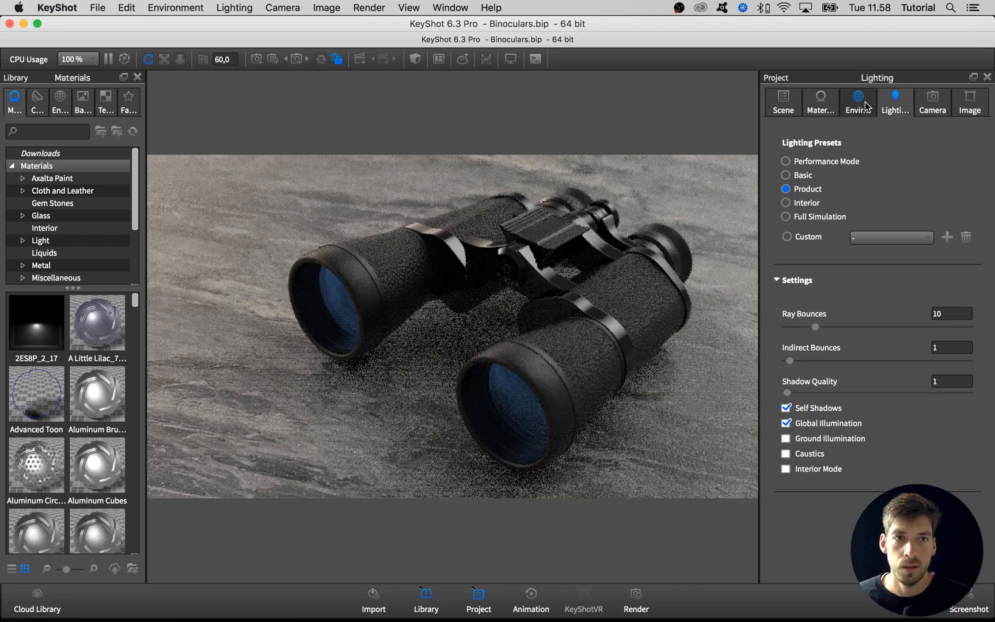
In the HDRI Editor for Binoculars.hdz, set Pin 4's Brightness to 12 and move the editor aside.
click(858, 101)
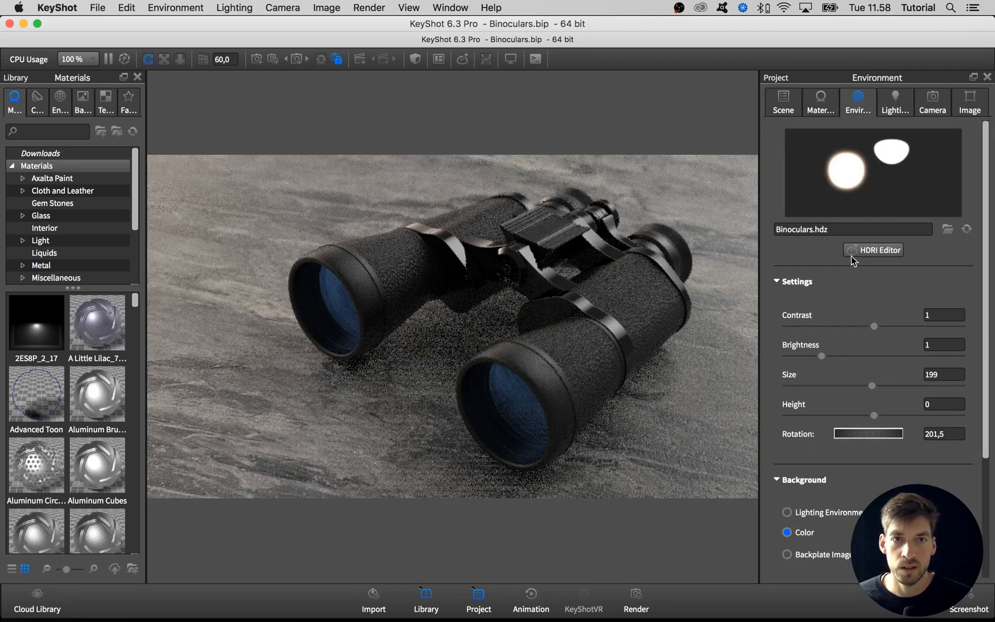
click(873, 250)
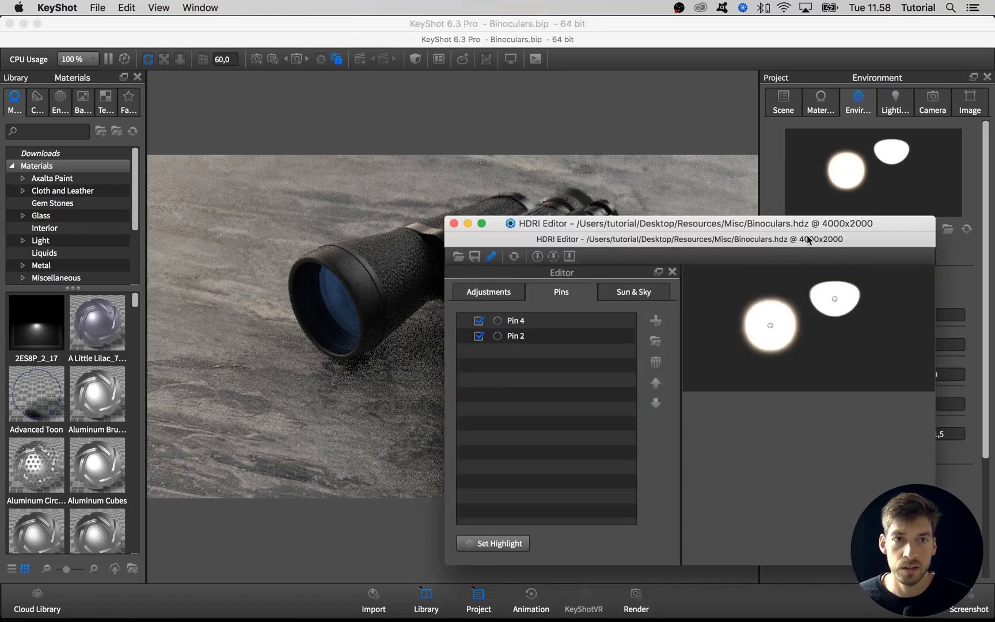
click(533, 325)
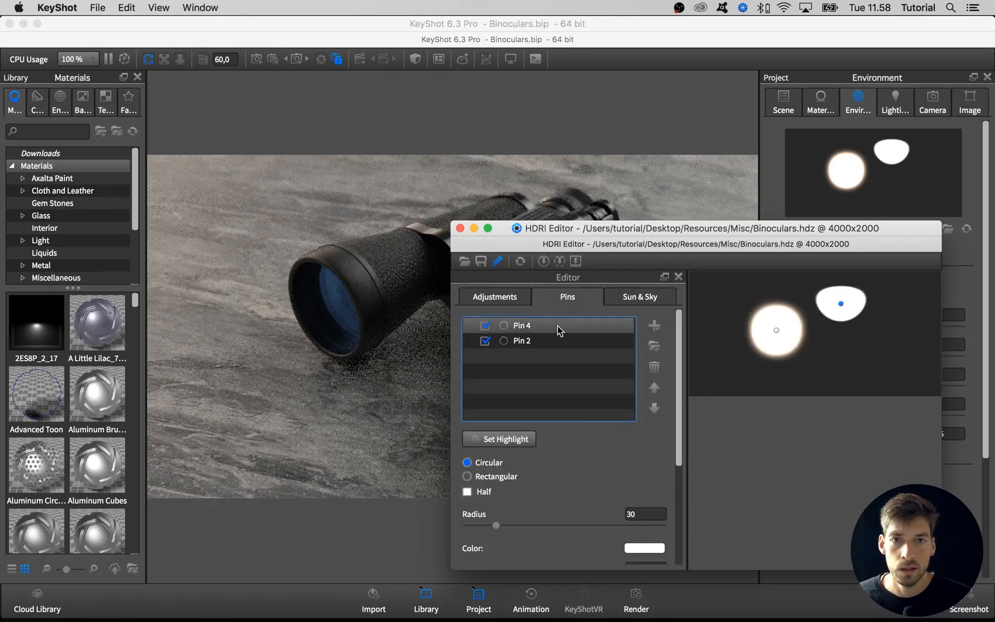
drag(694, 228, 619, 270)
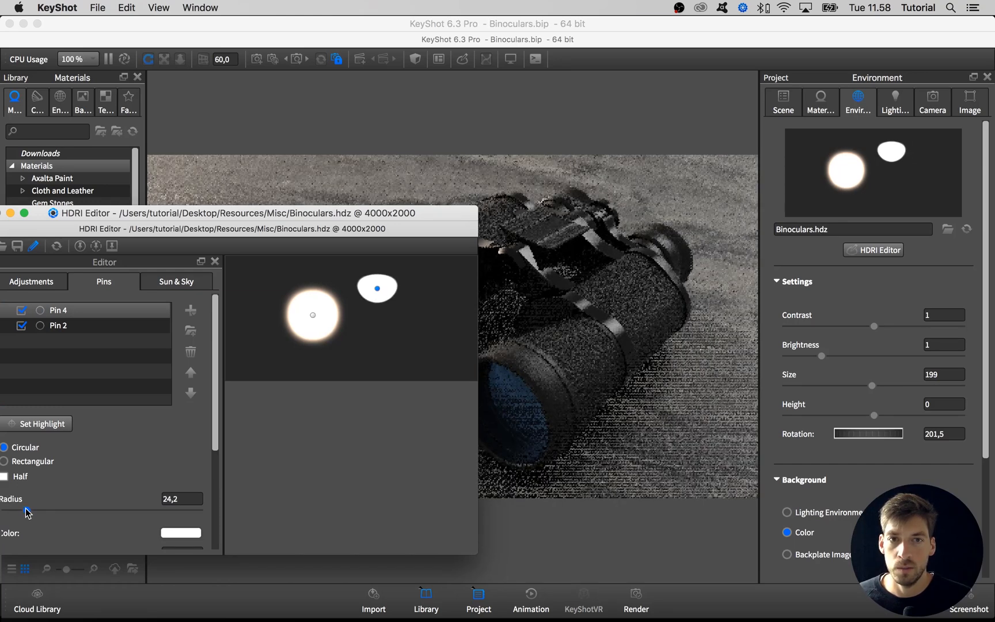
scroll(down, 3)
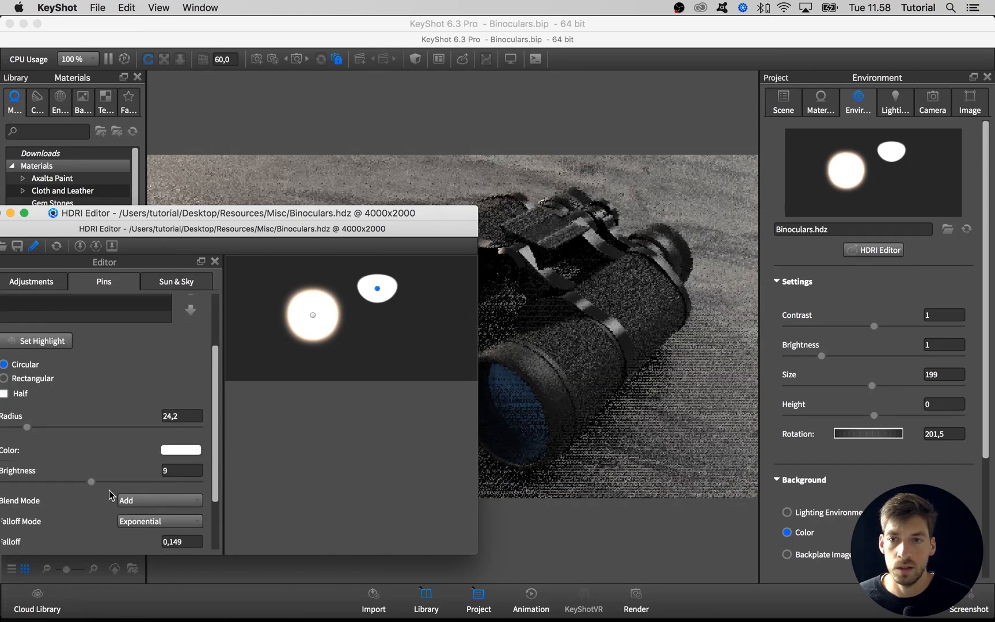
text(12)
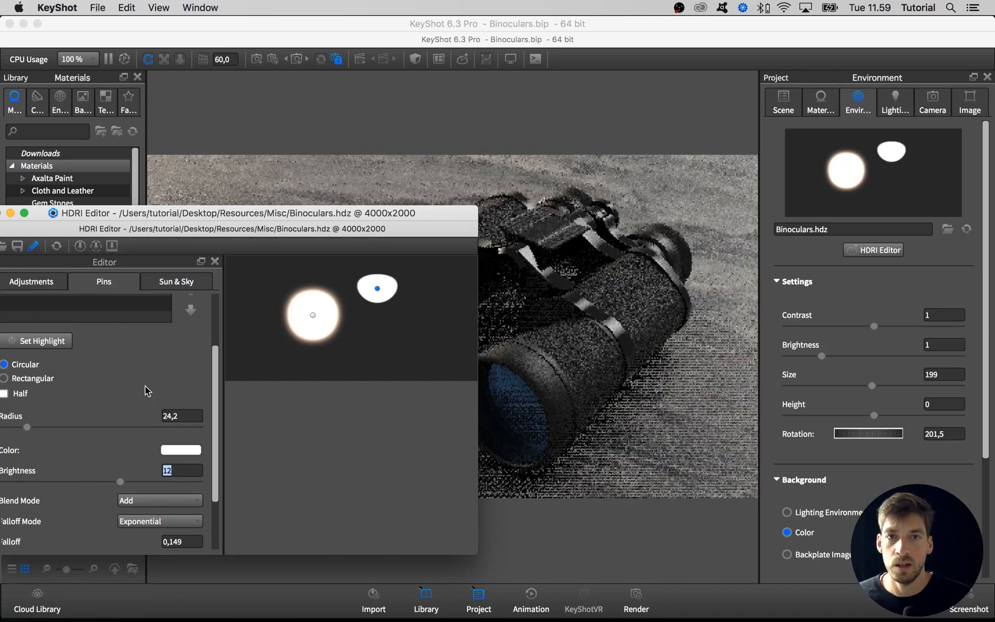
drag(228, 213, 771, 213)
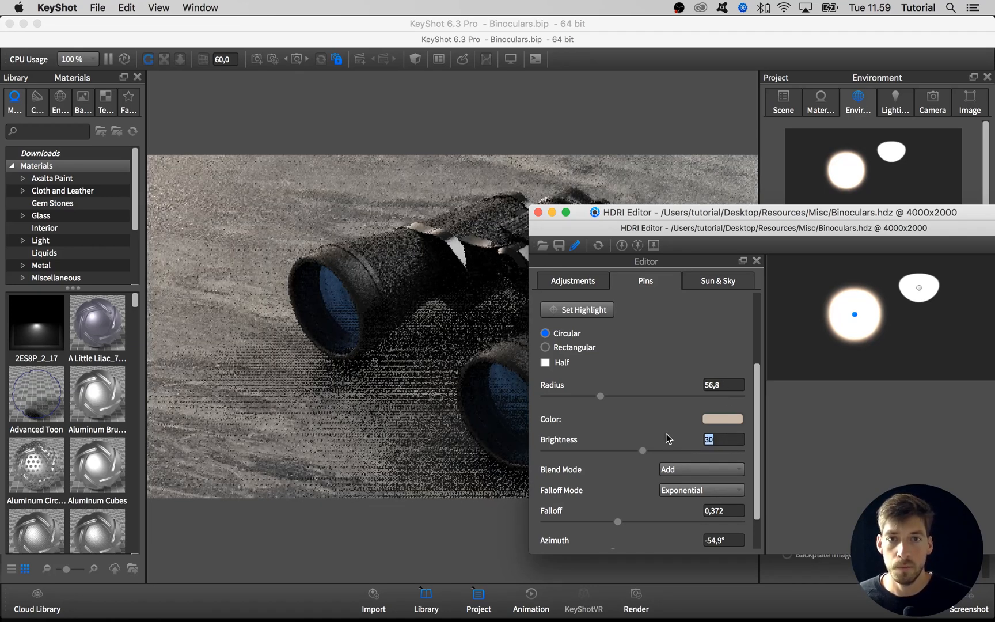
Give the large HDRI pin a near-white colour instead of warm beige and check the render.
click(722, 419)
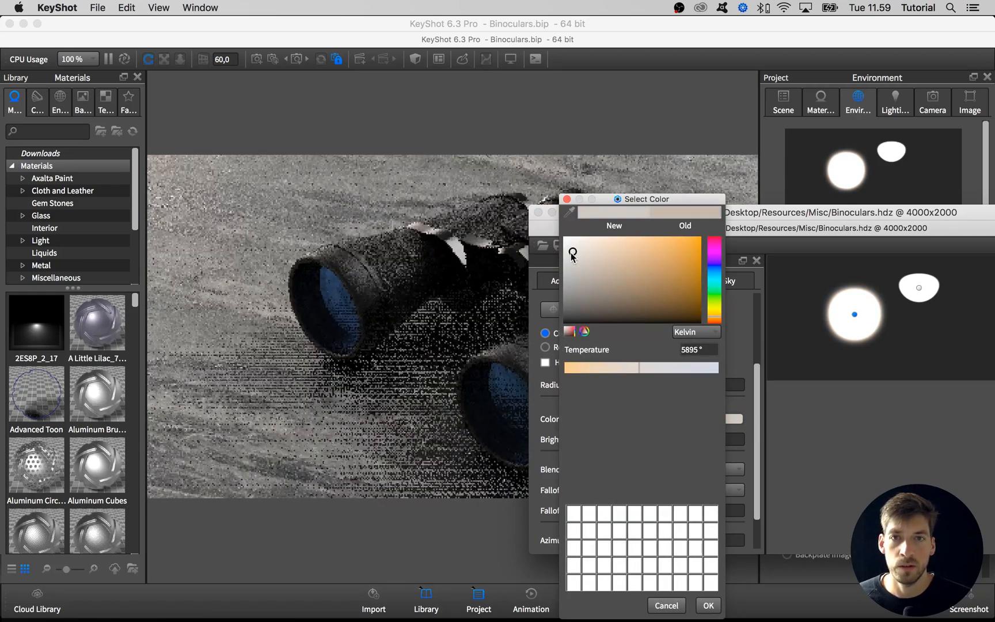
drag(573, 256, 577, 247)
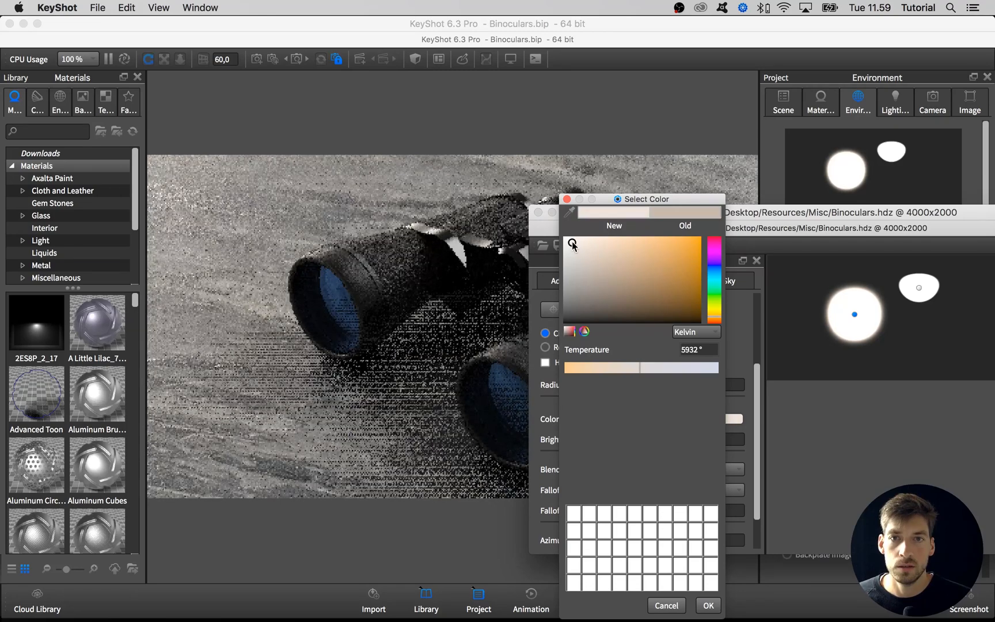
click(710, 606)
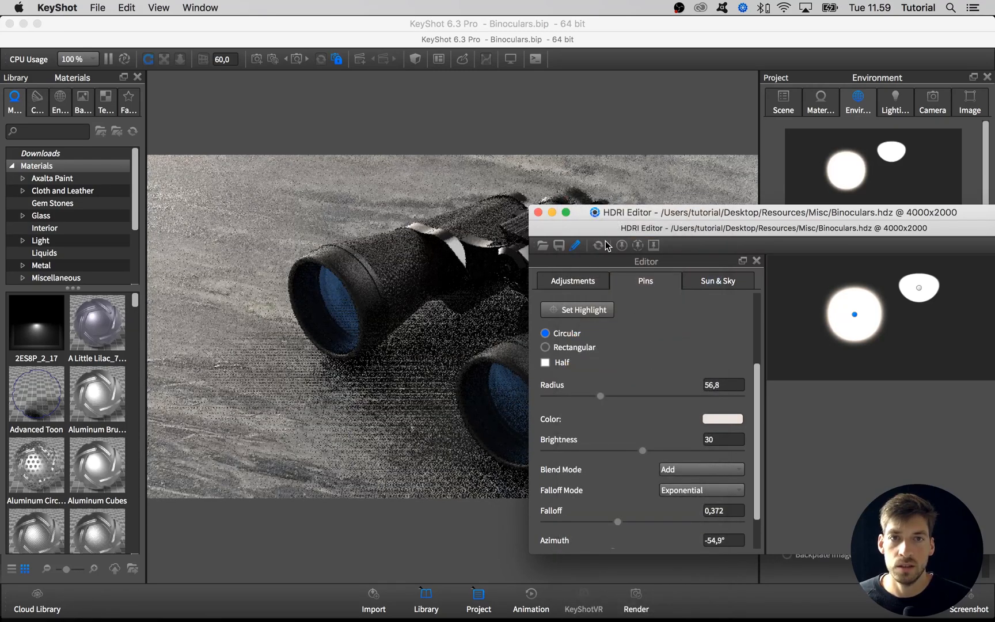
drag(606, 212, 631, 536)
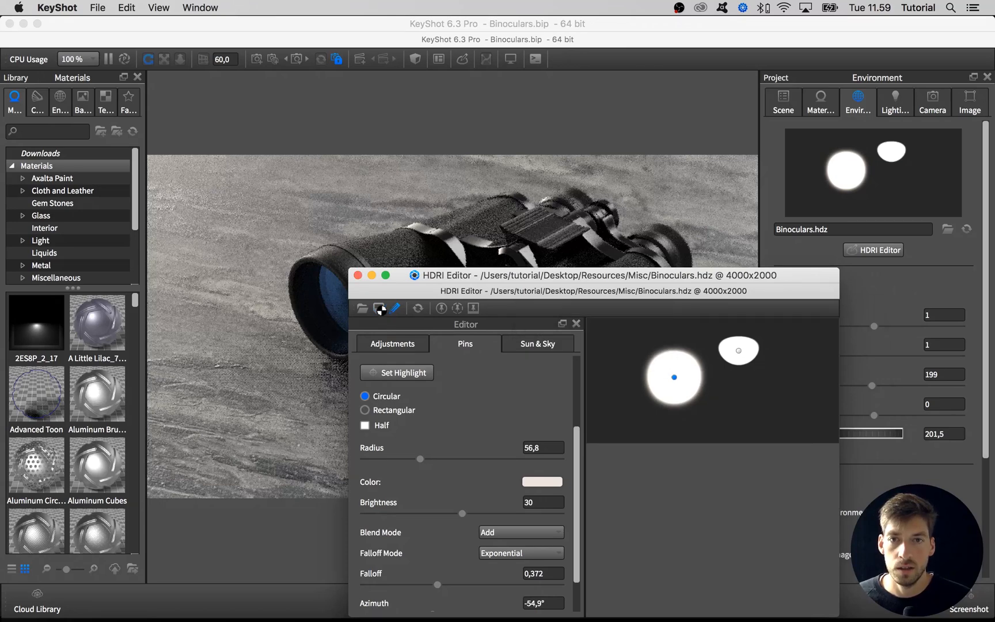
mouse_move(379, 309)
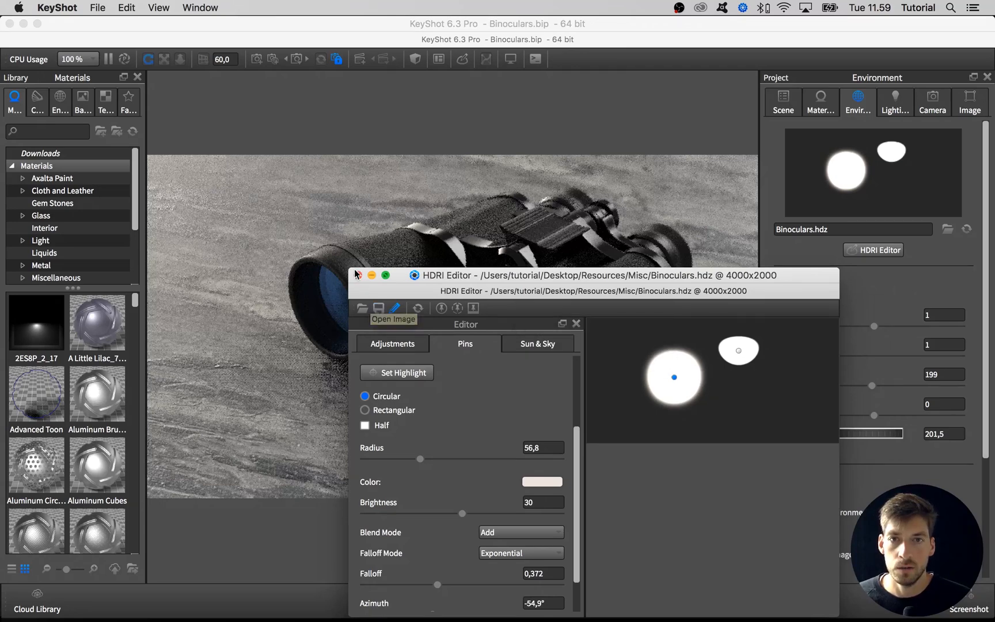
Close the HDRI Editor and return to the 3/4 view camera settings.
click(933, 98)
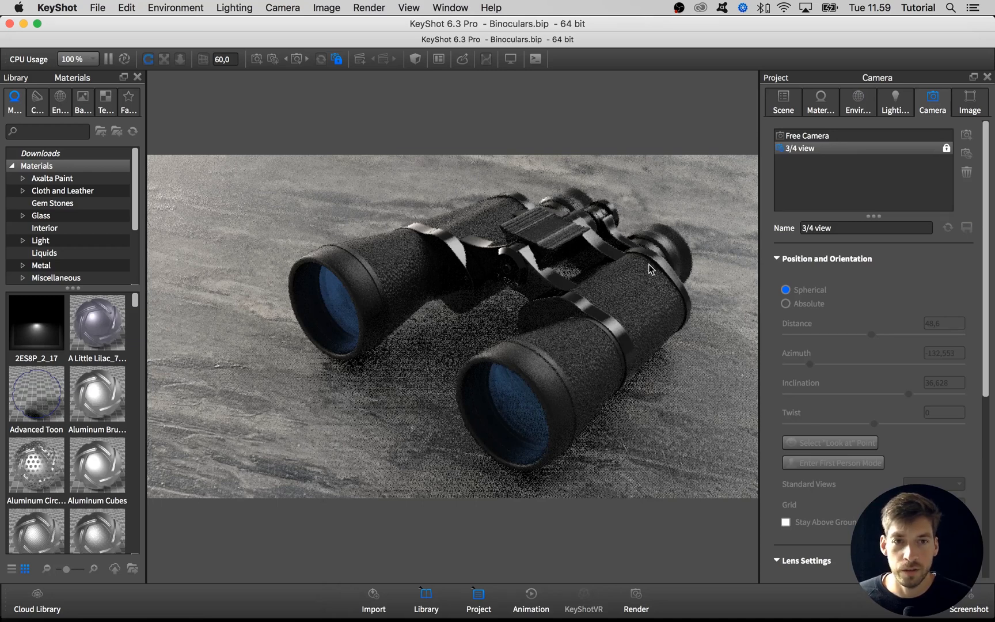
mouse_move(465, 424)
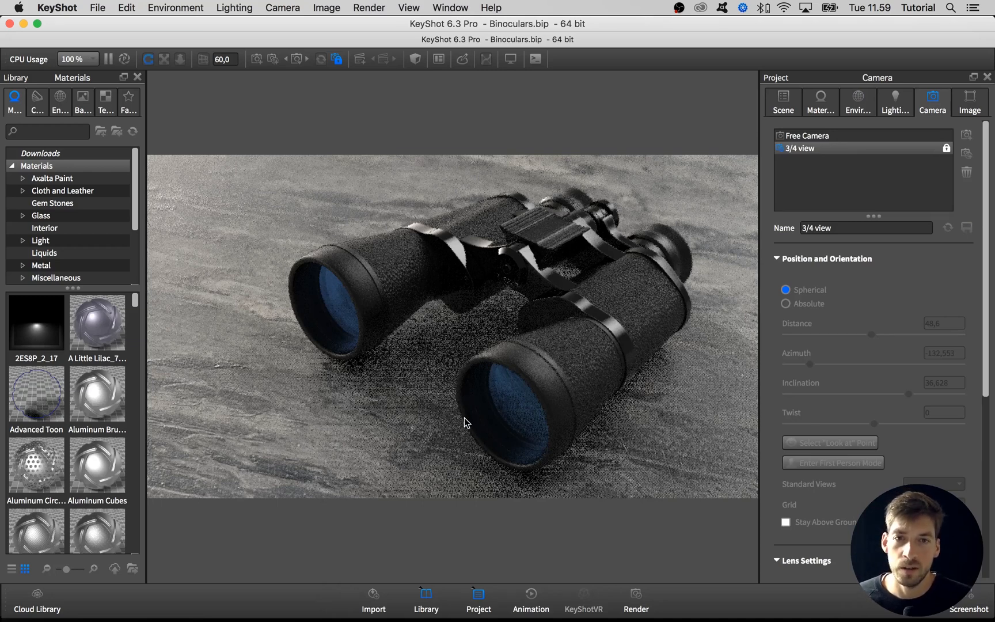
mouse_move(516, 215)
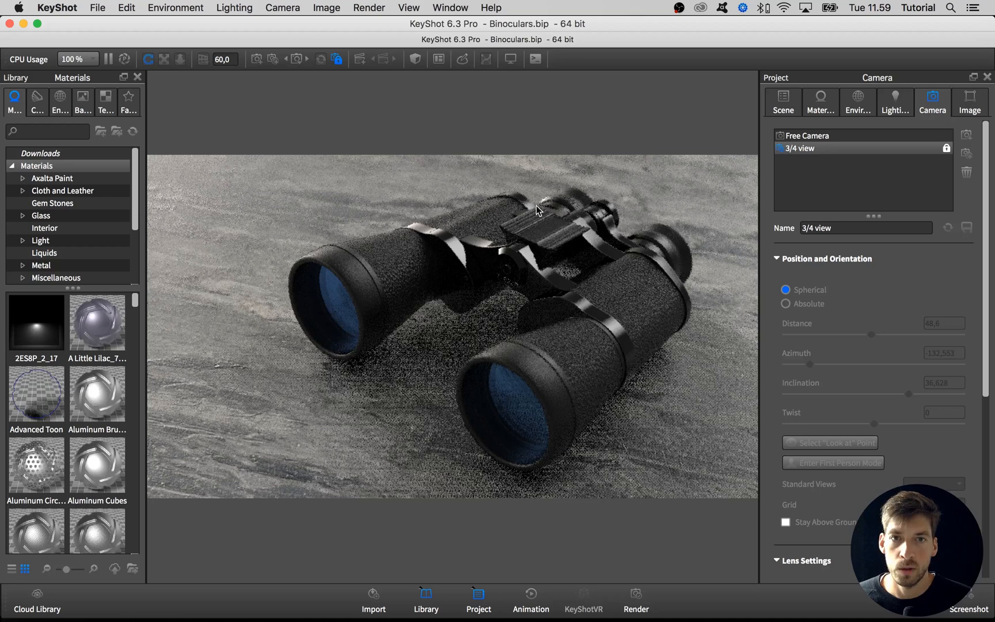
mouse_move(542, 213)
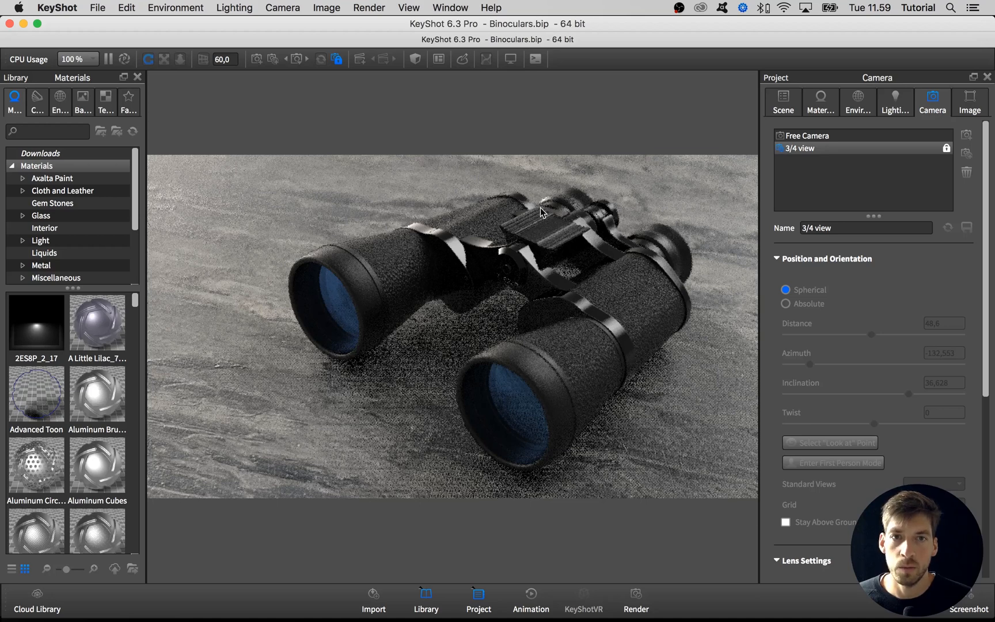
mouse_move(533, 212)
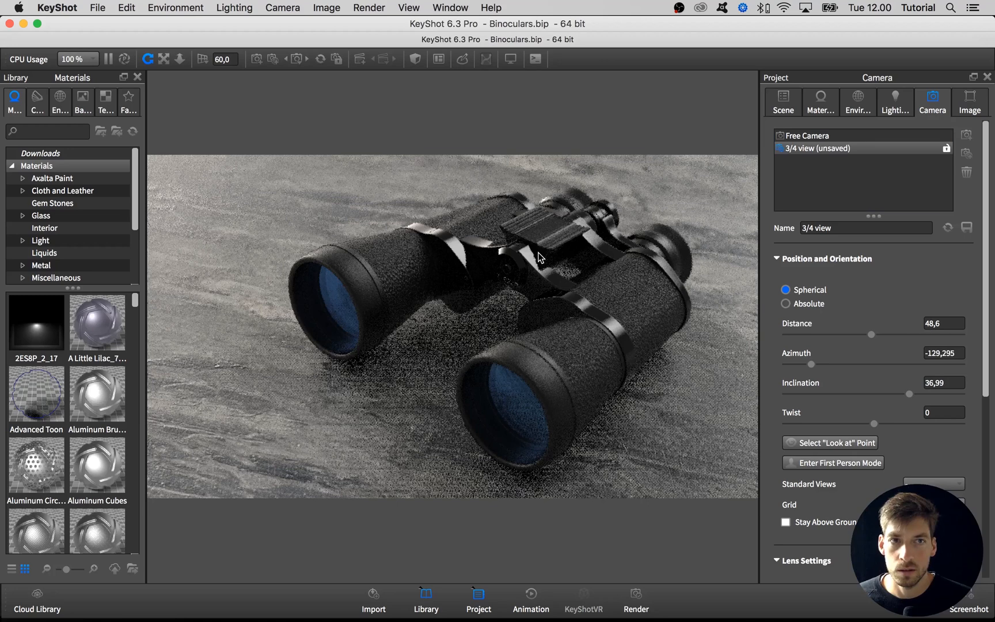
Orbit the binoculars to a flatter angle (azimuth -125.2, inclination 35.5), briefly pausing the render.
drag(539, 256, 511, 256)
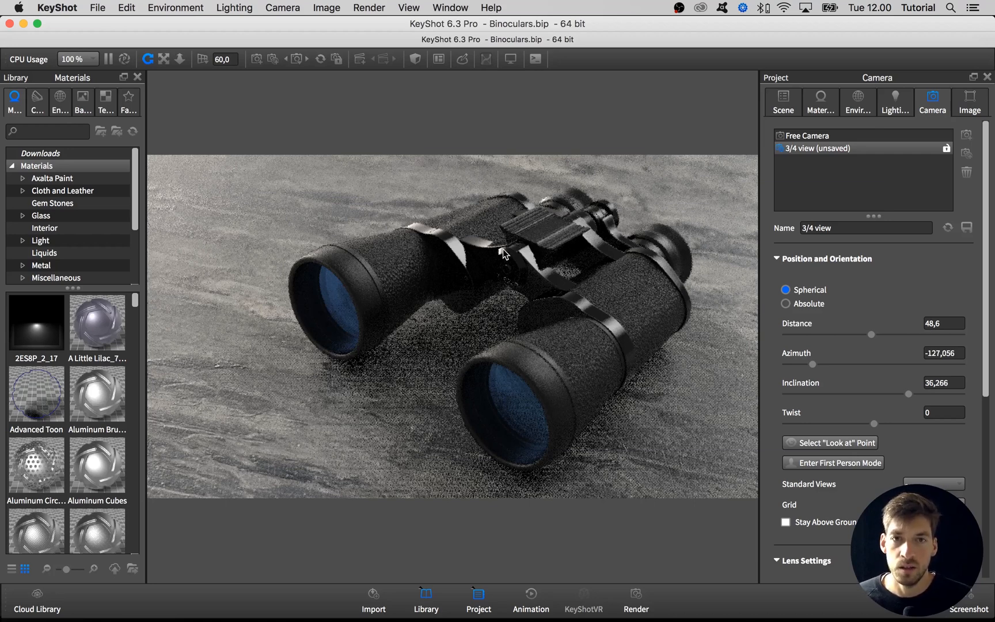
click(111, 58)
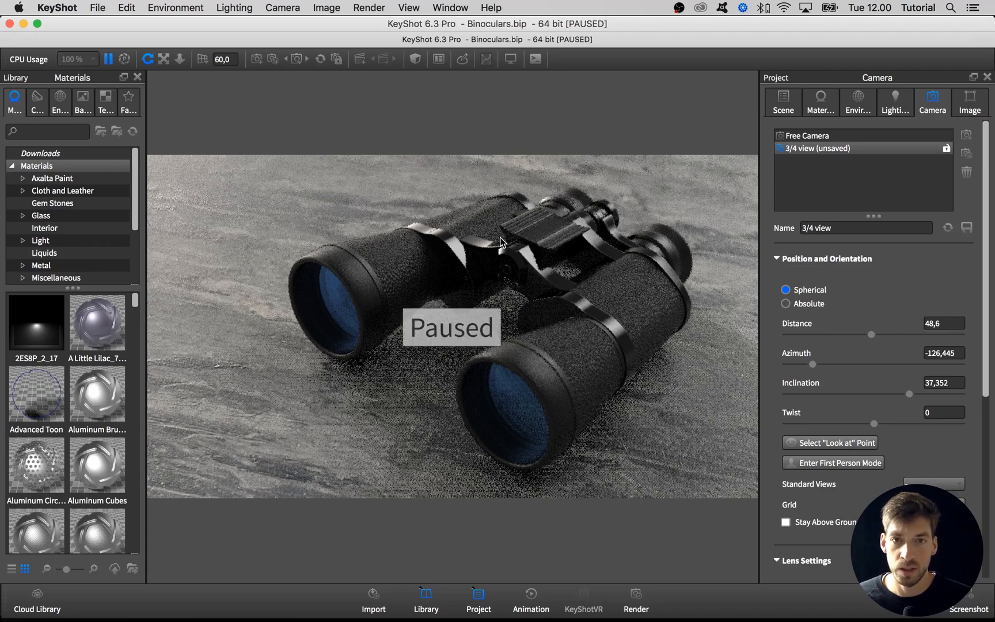
click(109, 59)
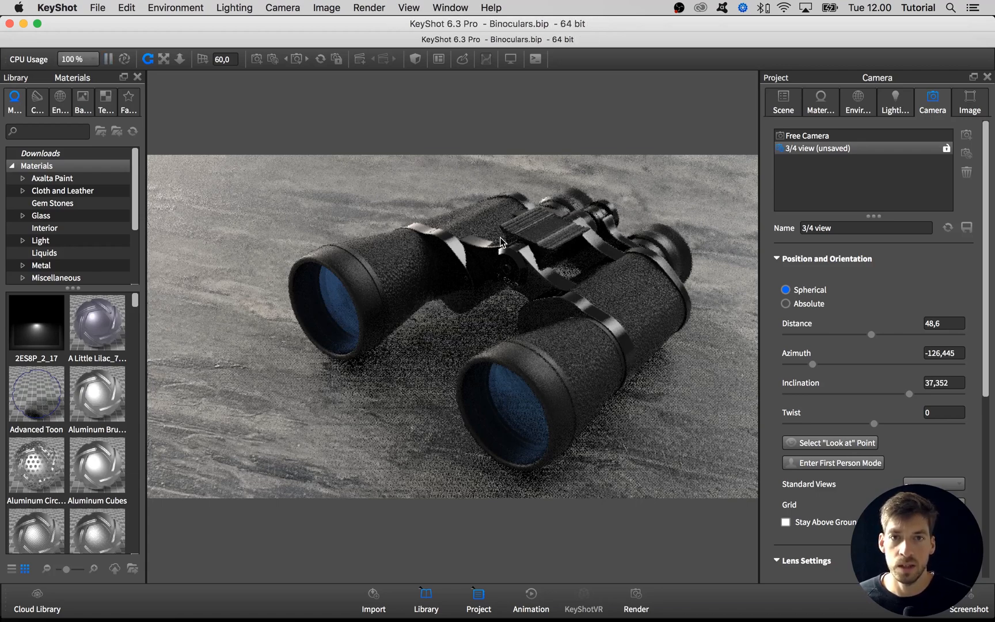
drag(514, 248, 495, 260)
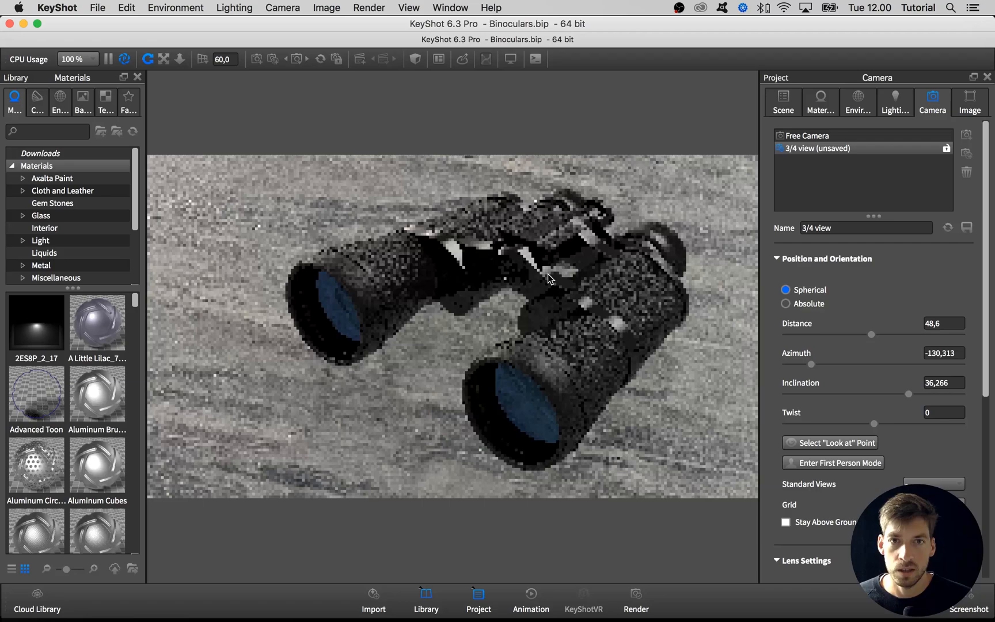
drag(549, 279, 564, 274)
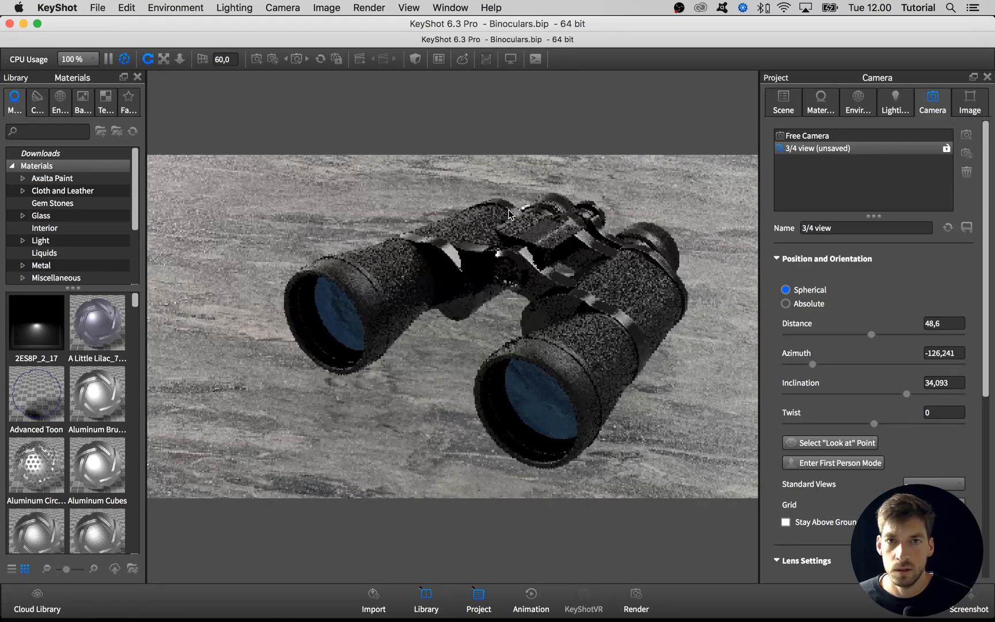
drag(509, 216, 533, 241)
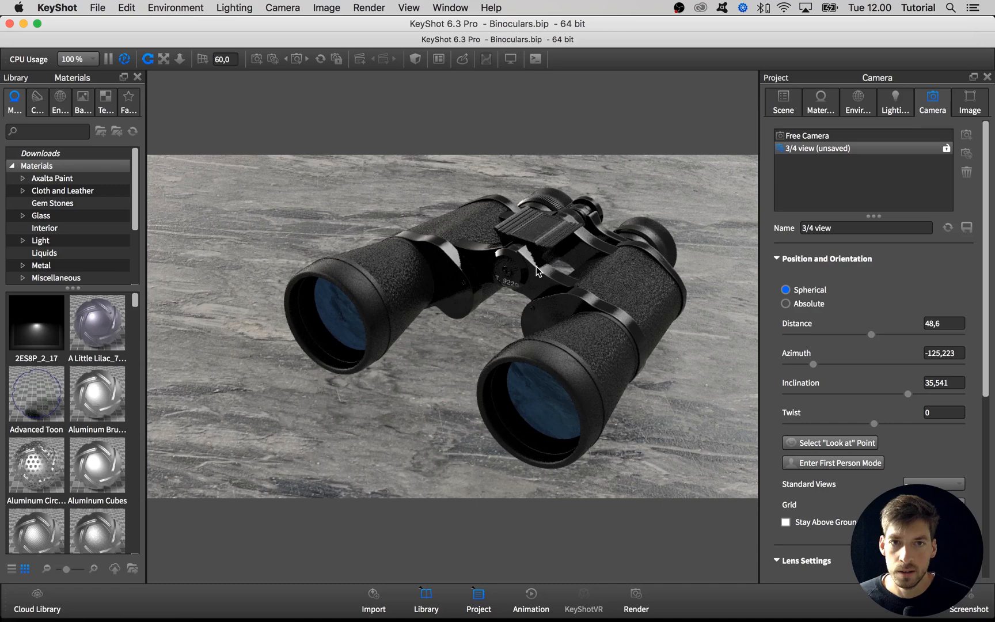
mouse_move(637, 231)
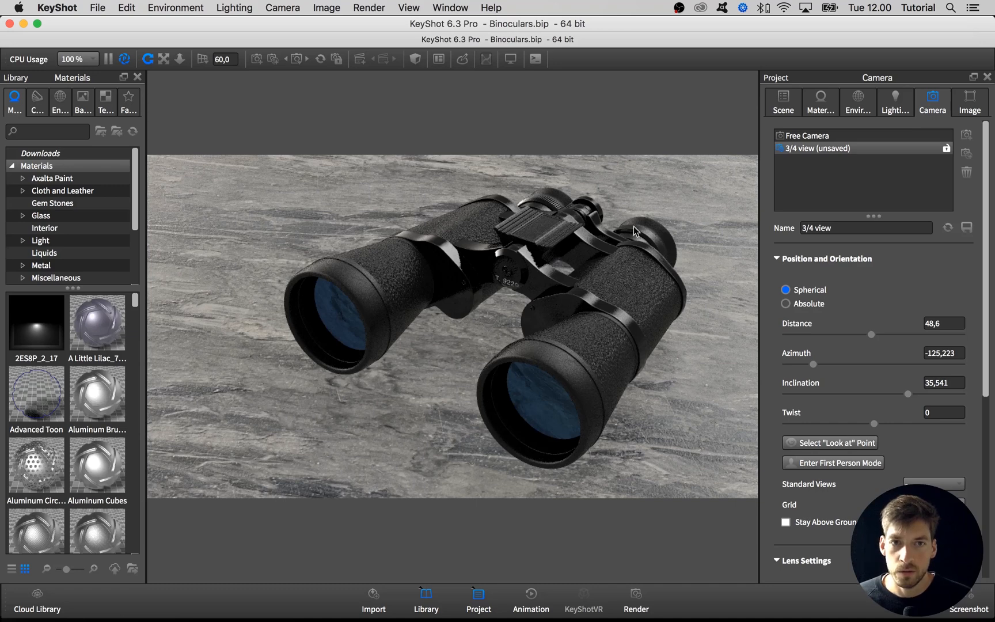
mouse_move(452, 214)
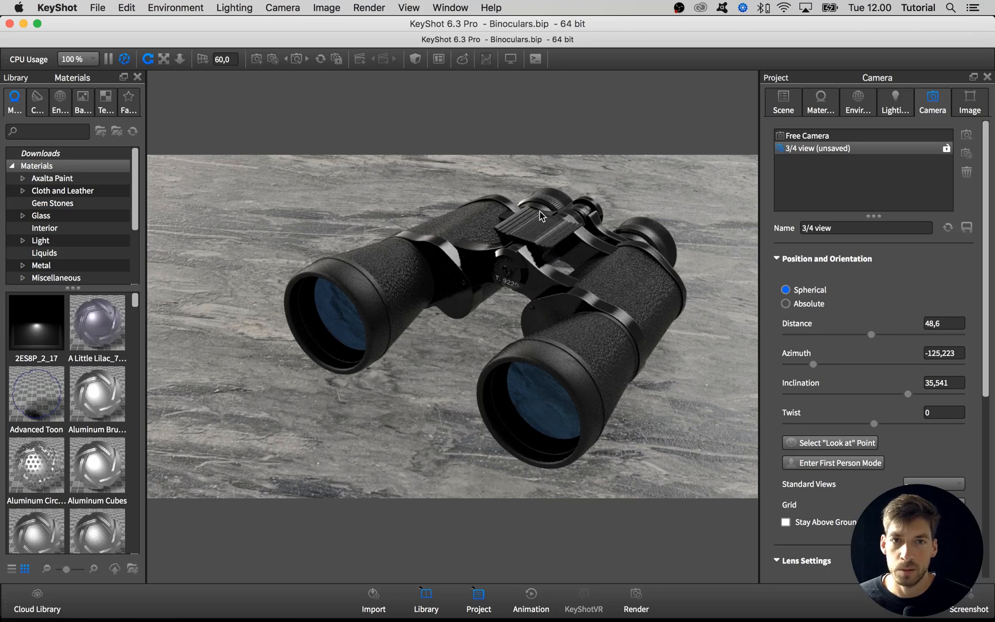
mouse_move(532, 219)
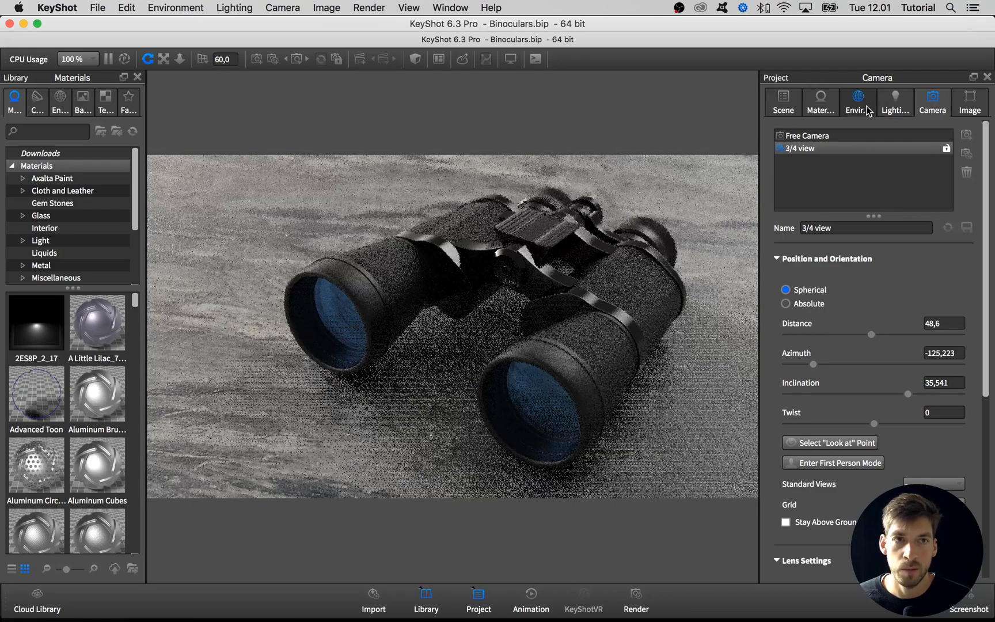
In Environment settings, try contrast 1.2, reset it to 1, and set brightness to 1.3.
click(857, 98)
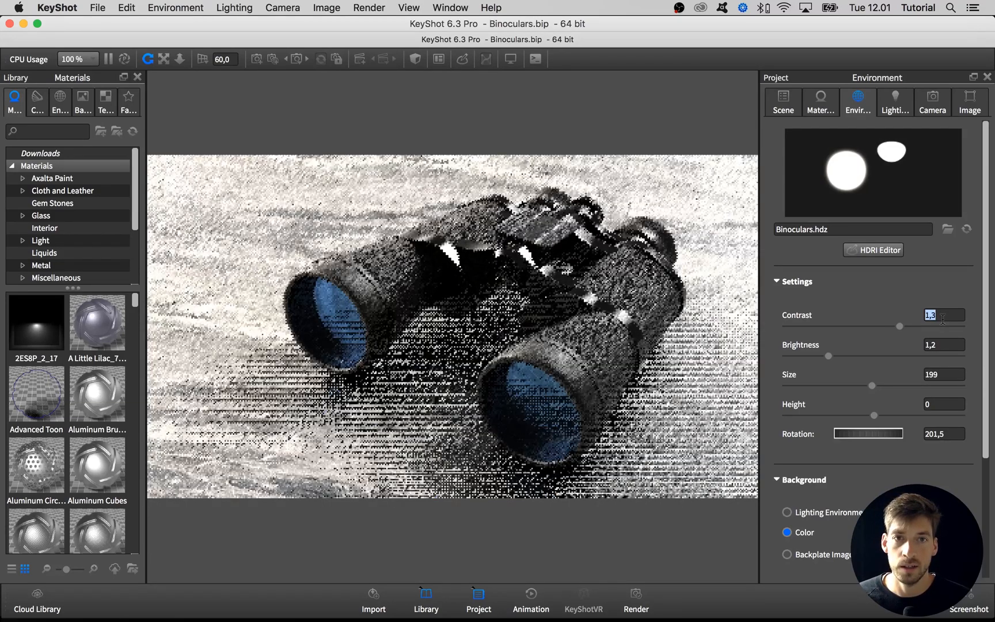
text(1,2)
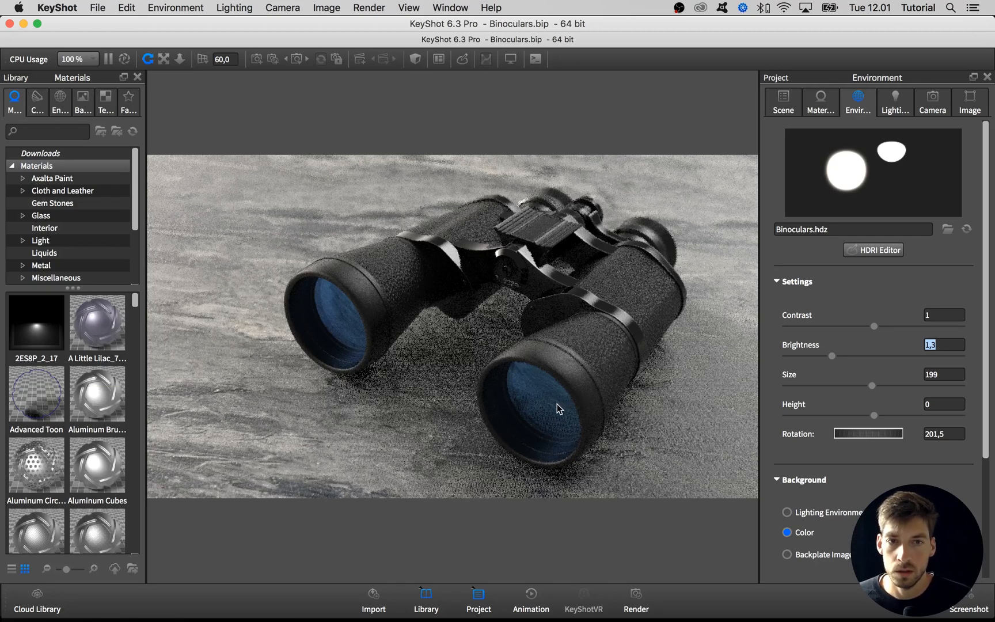
Raise the lens Thin Film material's thickness to about 217.6 for a greener tint.
click(820, 101)
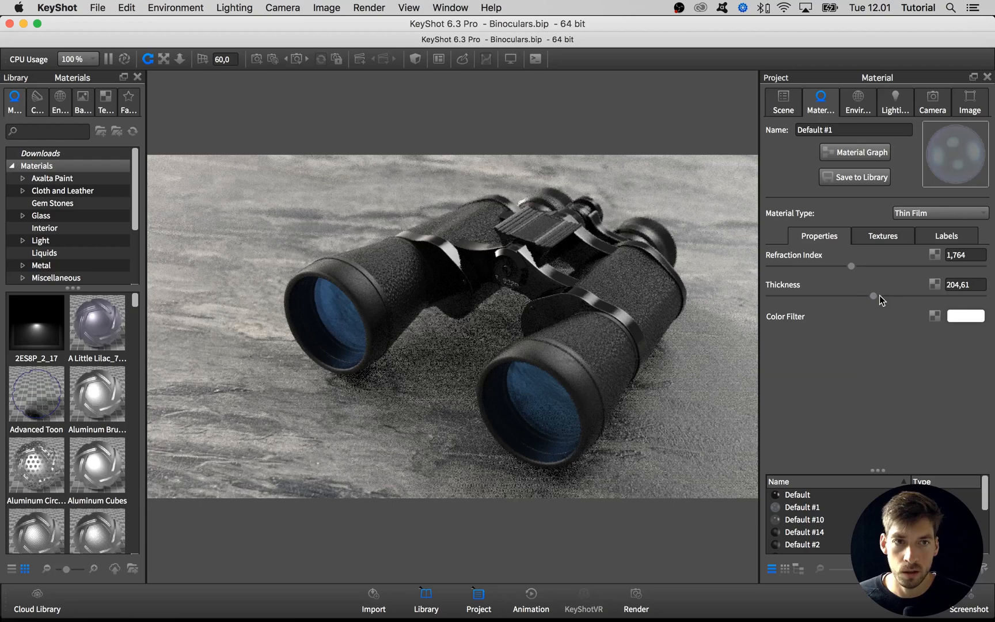
drag(872, 296, 880, 296)
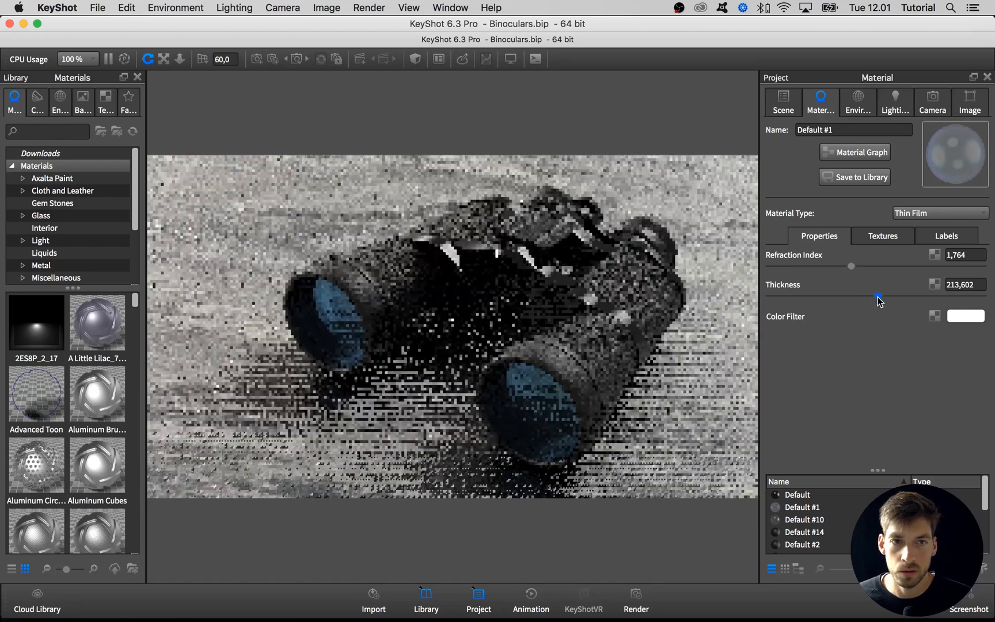
drag(877, 298, 883, 297)
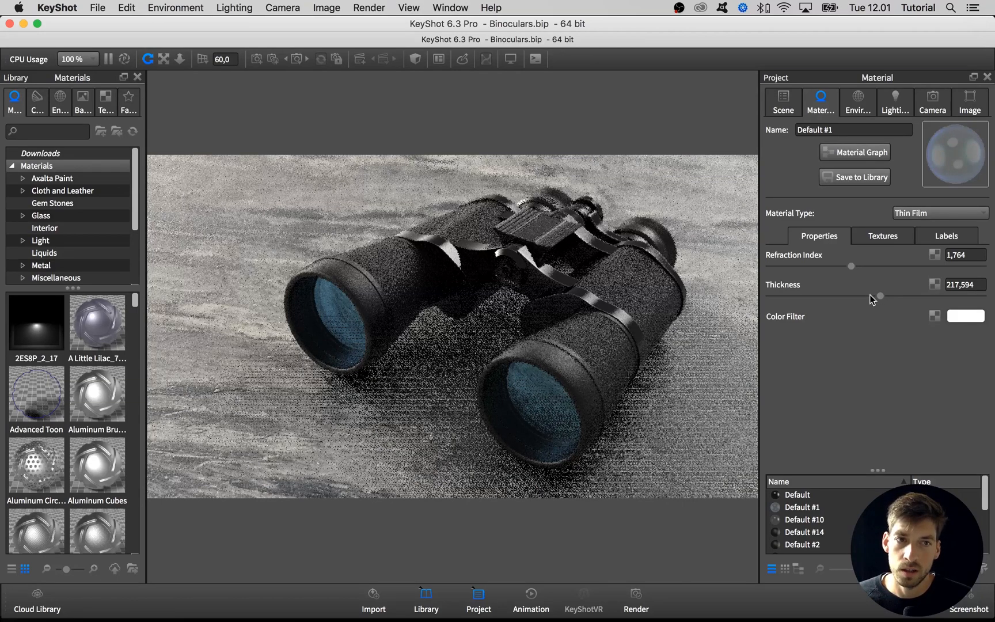
drag(881, 296, 884, 296)
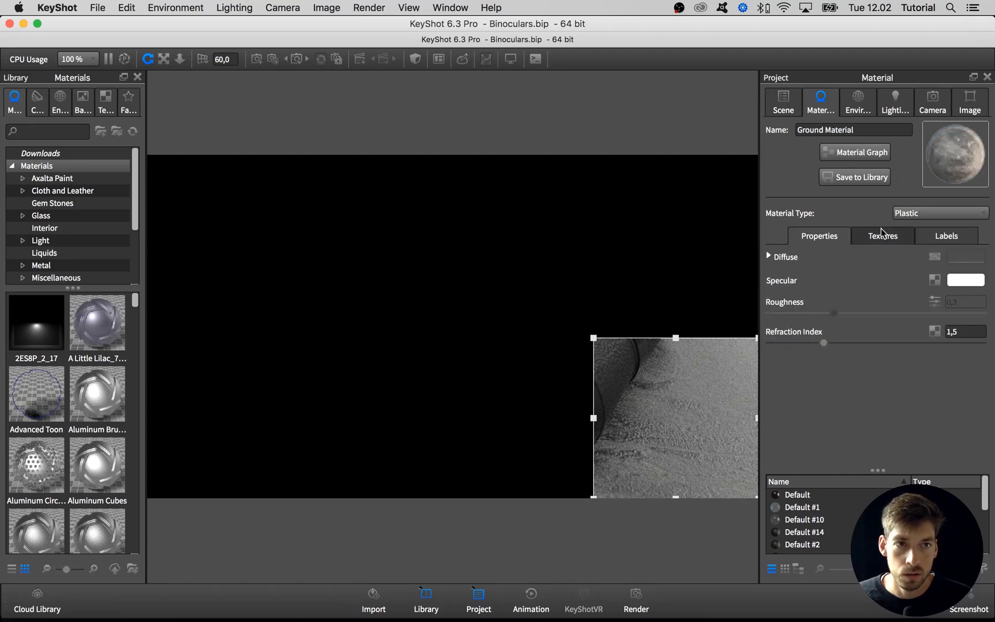
Set the Ground Material's bump height to -0.1, then return to the Camera settings.
click(883, 237)
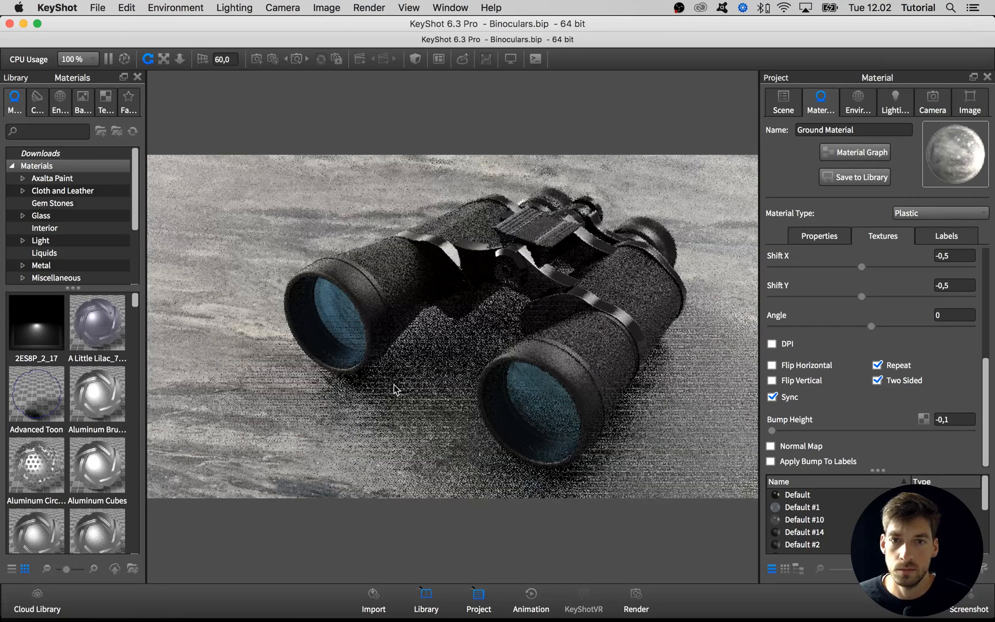
click(933, 102)
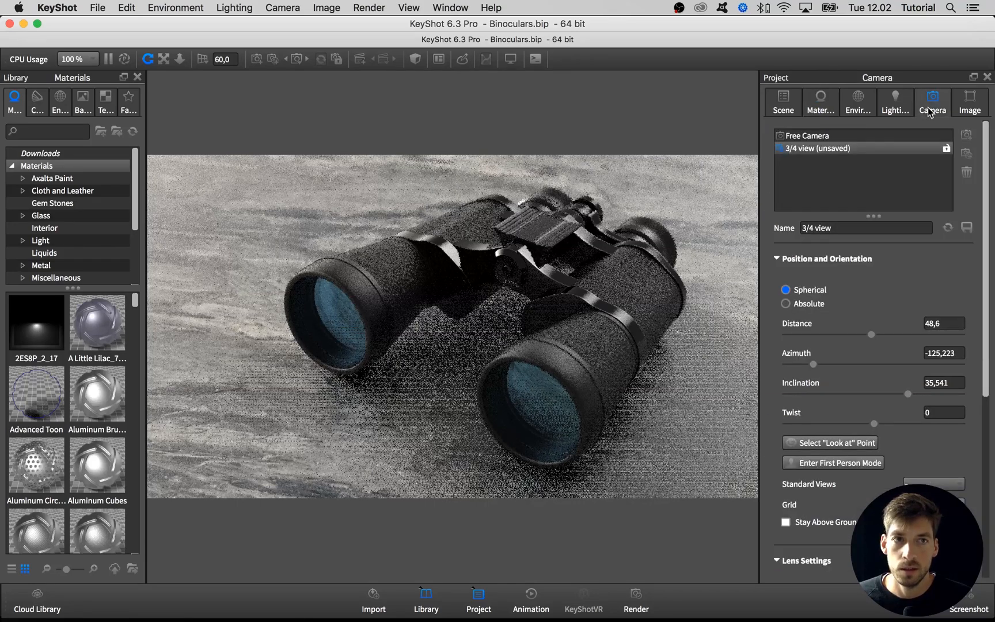